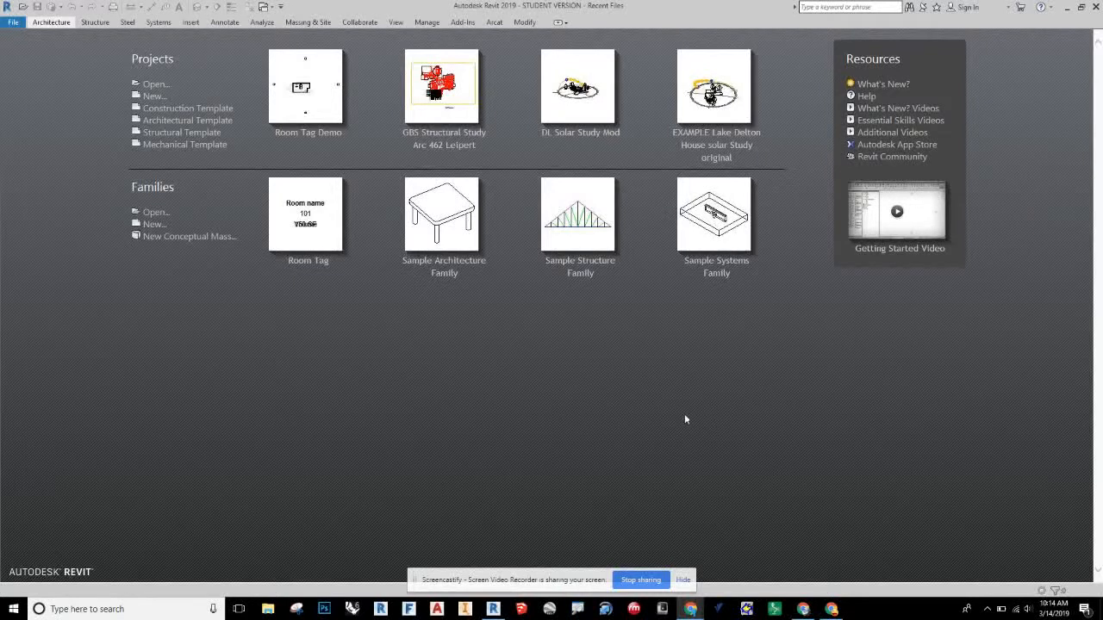
mouse_move(681, 401)
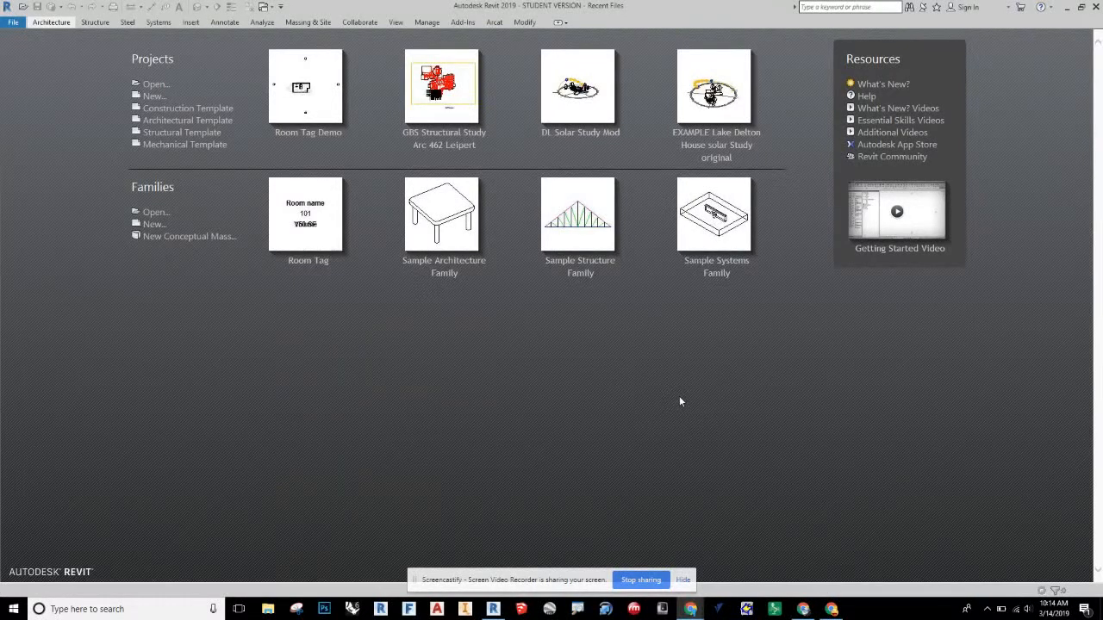
mouse_move(680, 398)
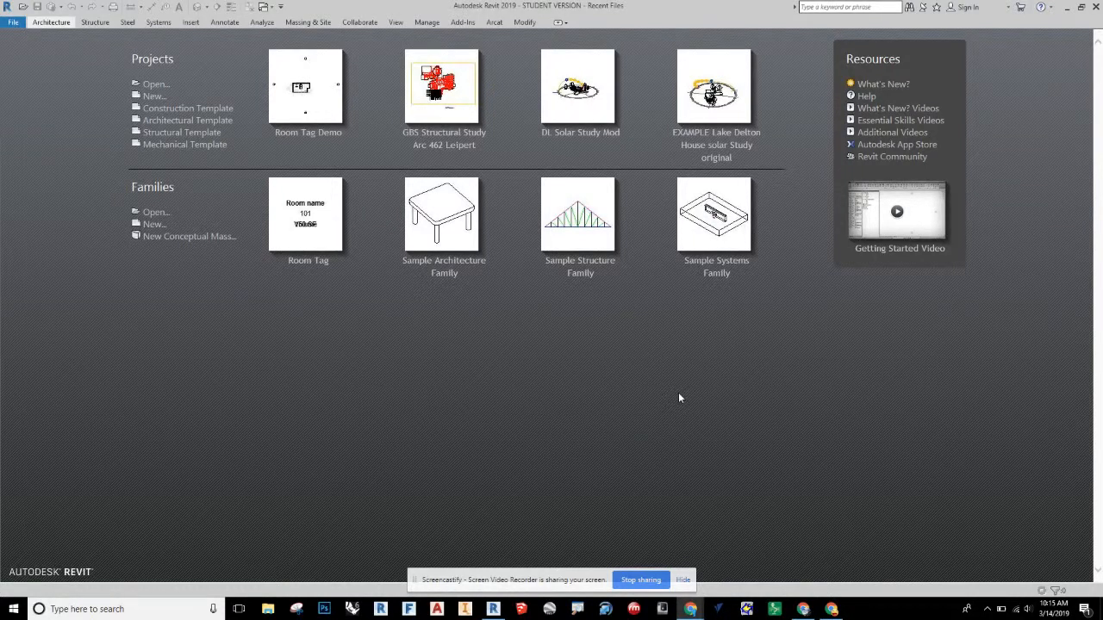
mouse_move(181, 133)
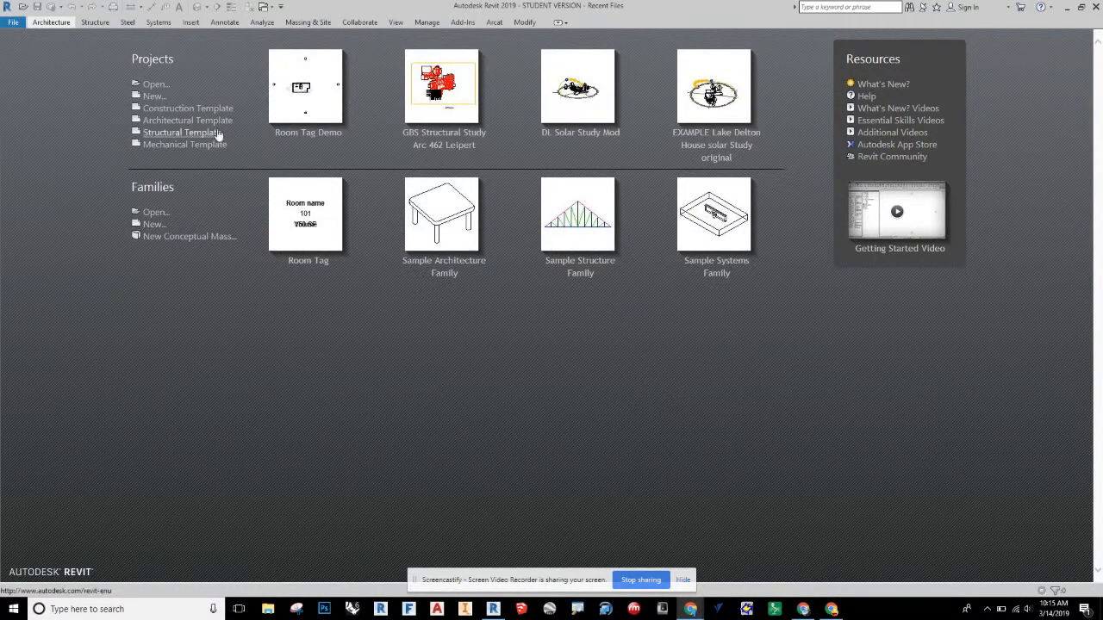
Create a new project from a template and open the Level 1 floor plan view.
left_click(187, 120)
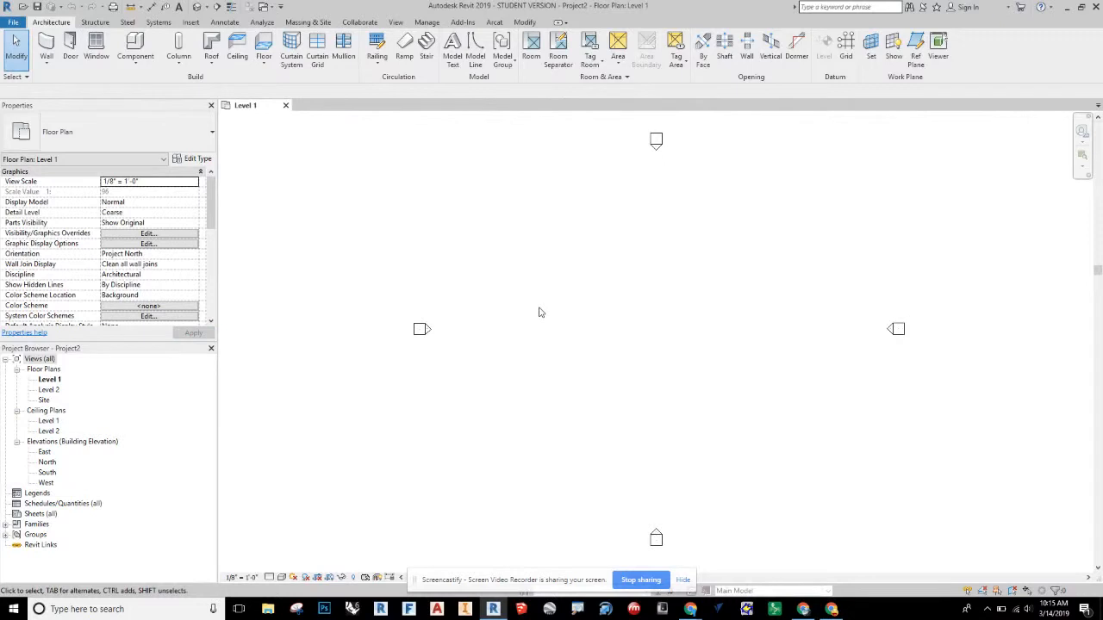
mouse_move(545, 305)
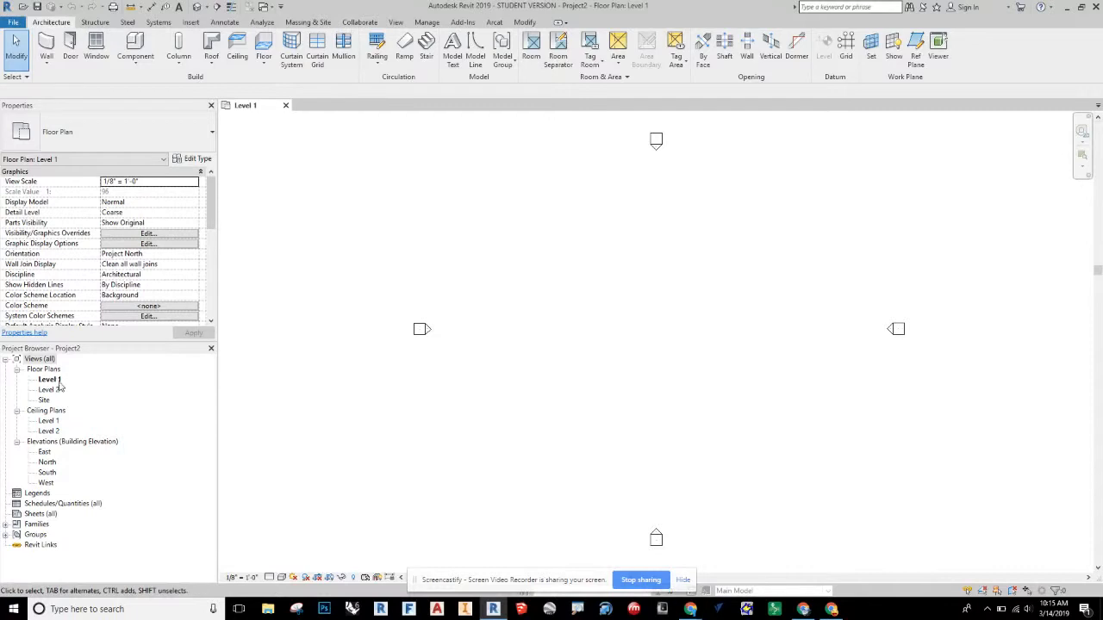
left_click(49, 379)
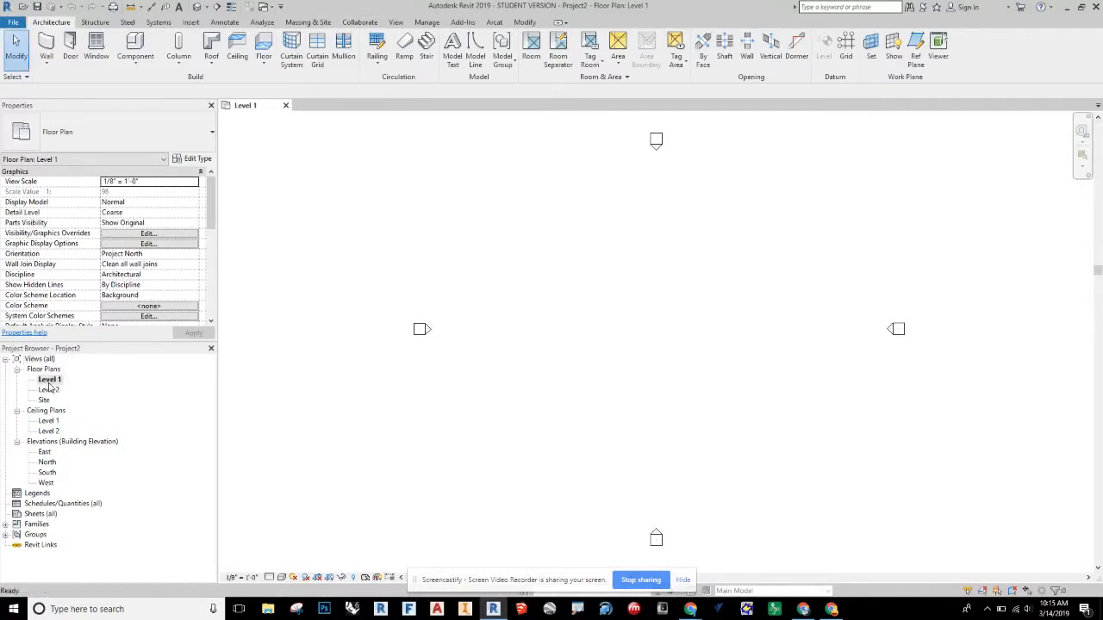
left_click(49, 380)
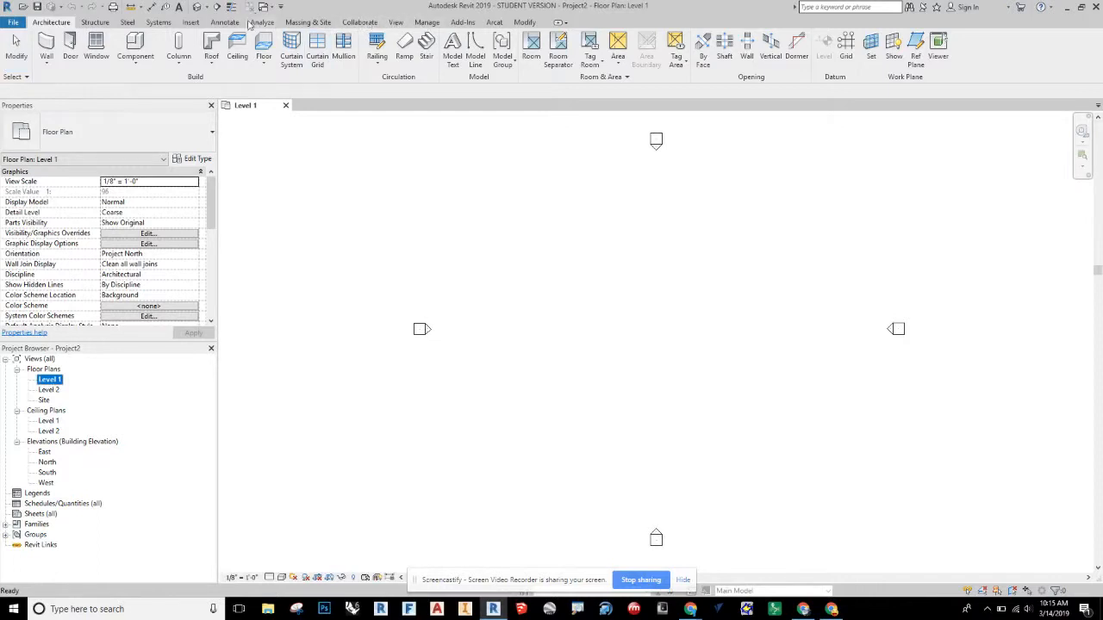
Import 'chicago bungalow floor plan.jpg' as an image and place it at the plan centre.
left_click(191, 21)
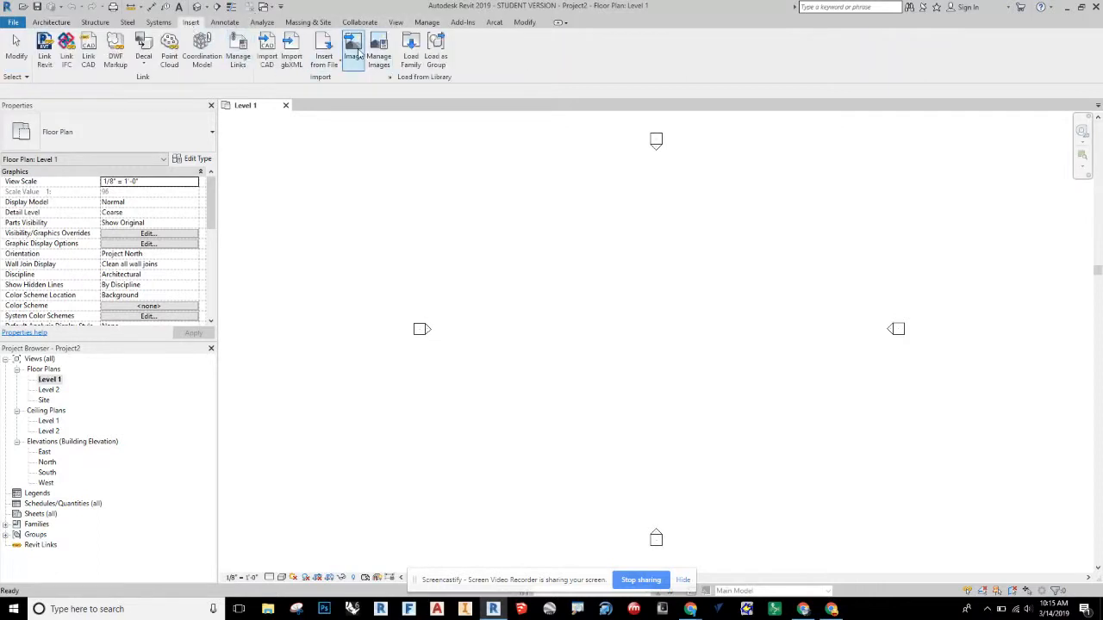
left_click(353, 51)
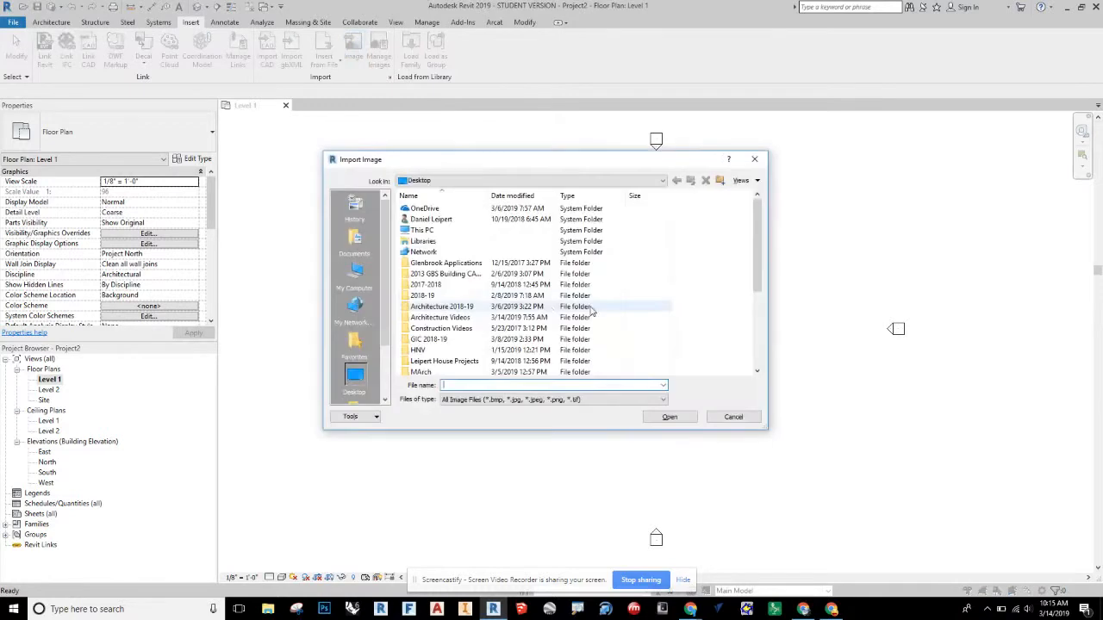
scroll("down", 3)
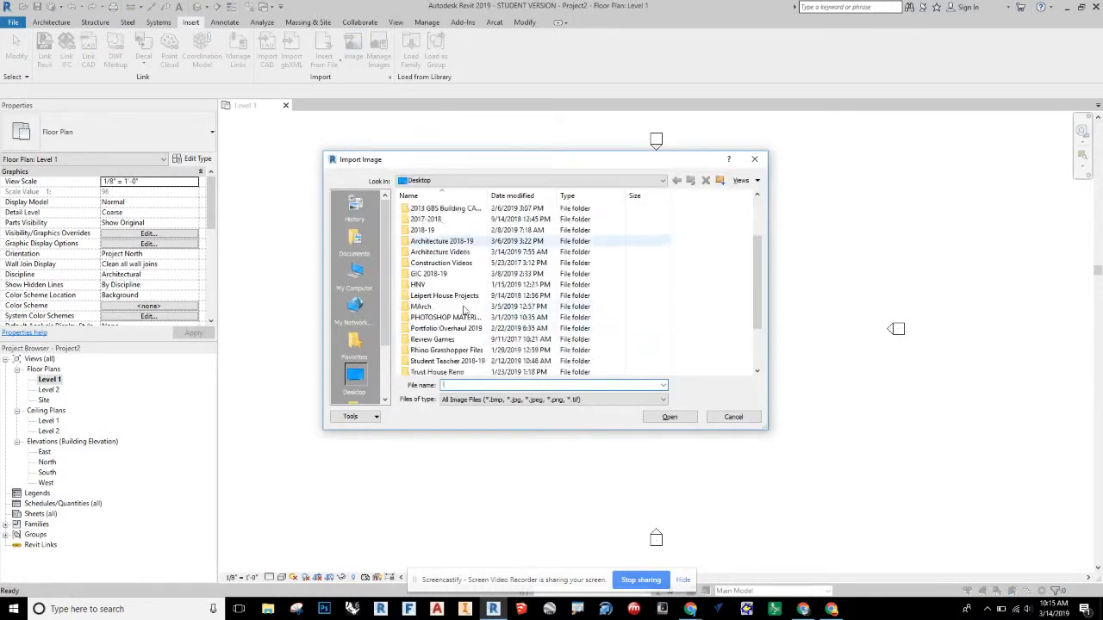
scroll("down", 3)
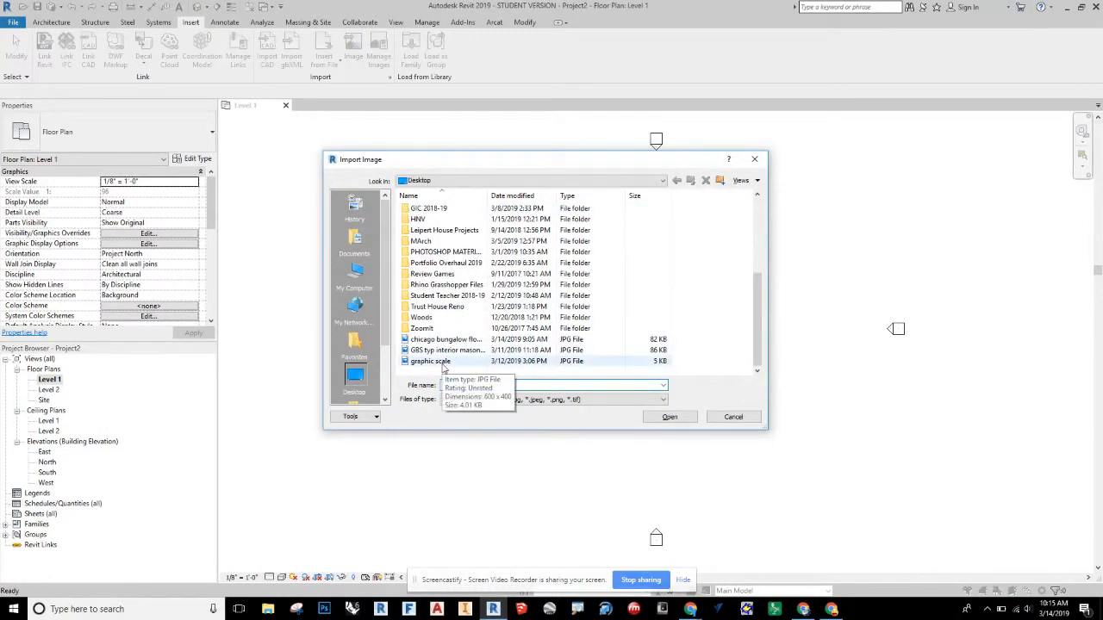
left_click(444, 339)
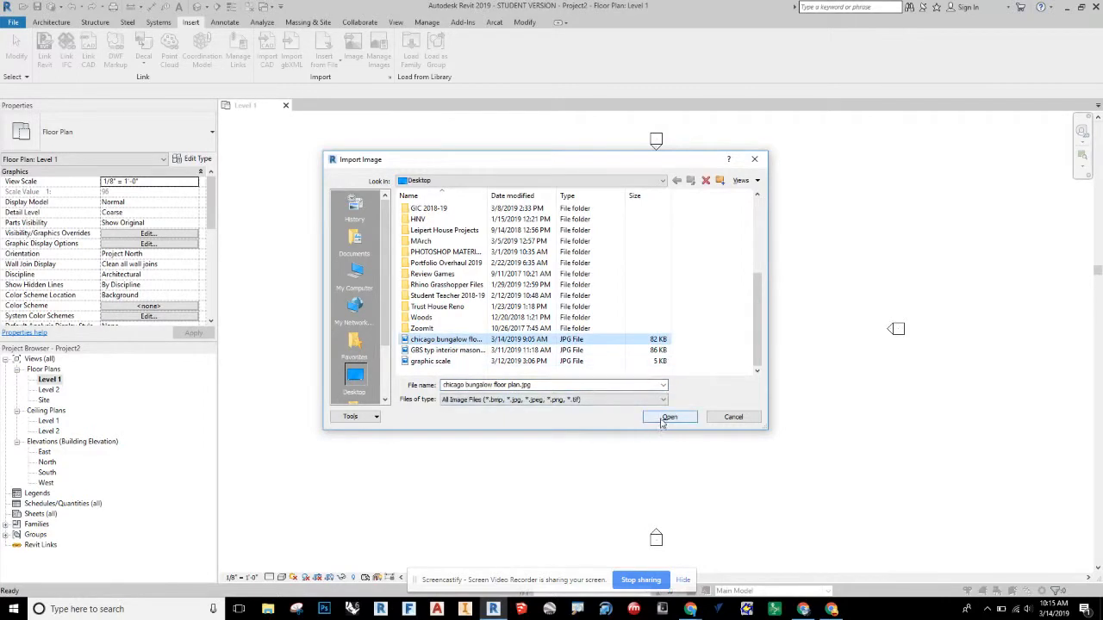
left_click(670, 417)
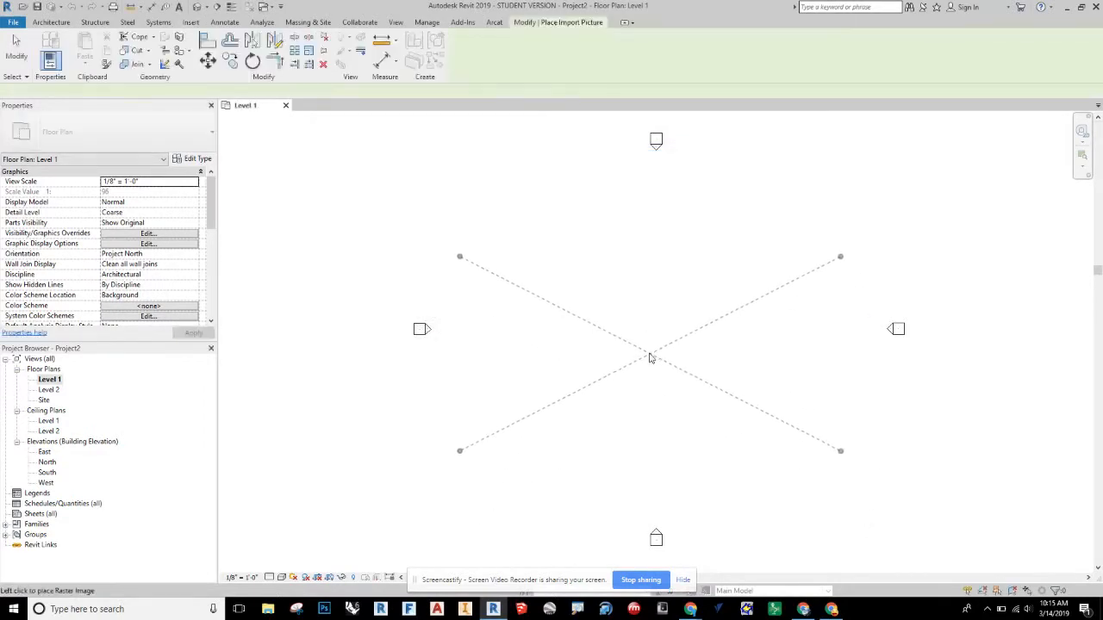
left_click(650, 353)
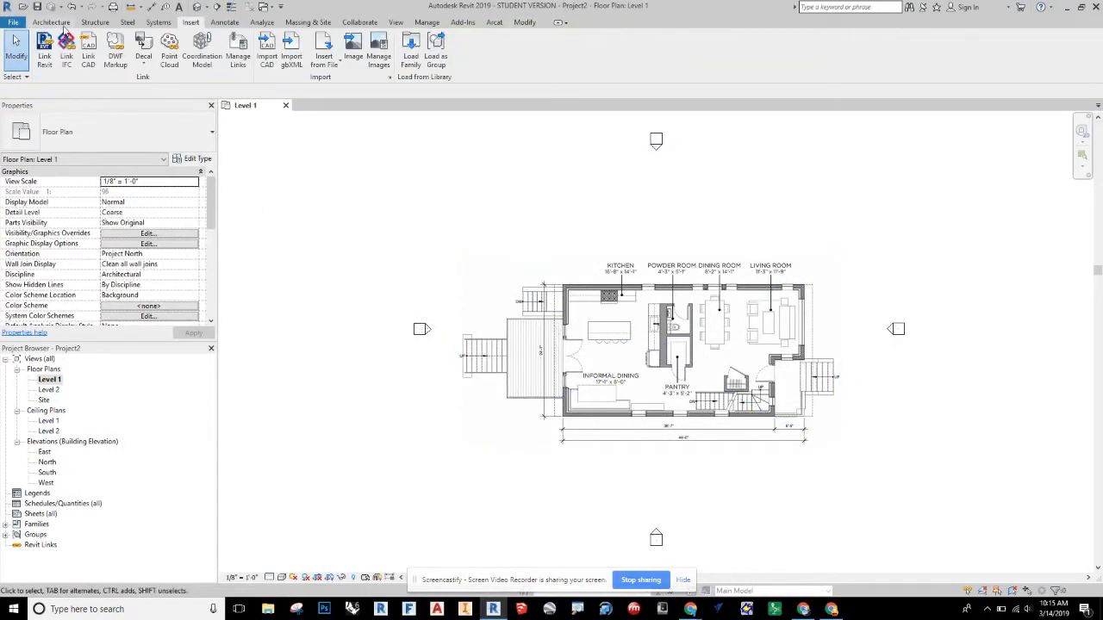
Scale the floor plan image numerically by a factor of 0.5217.
left_click(51, 22)
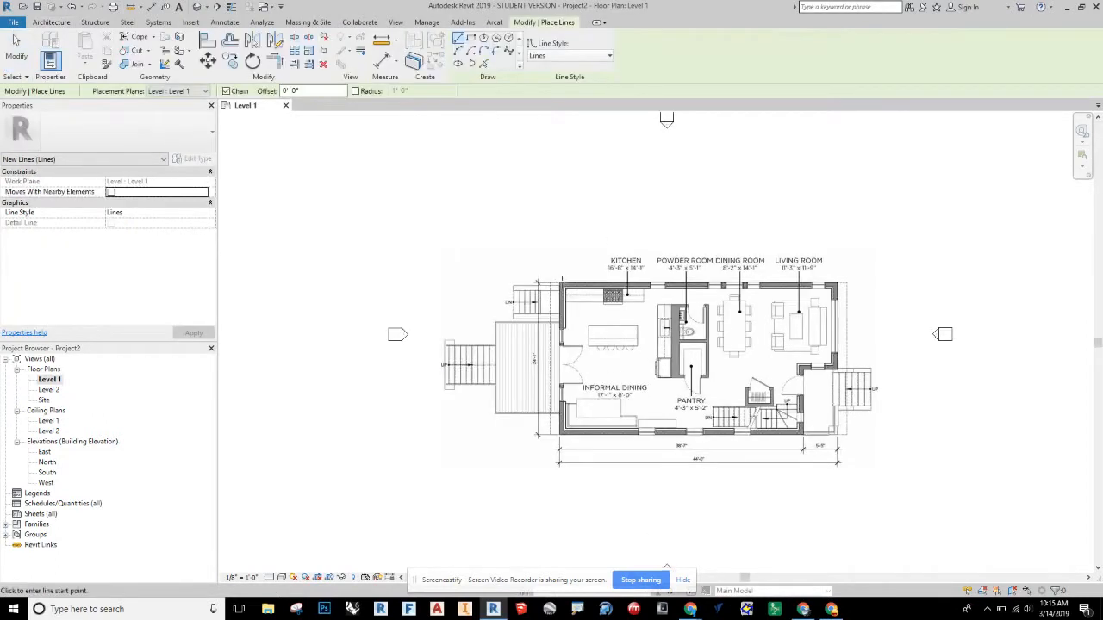
left_click(599, 449)
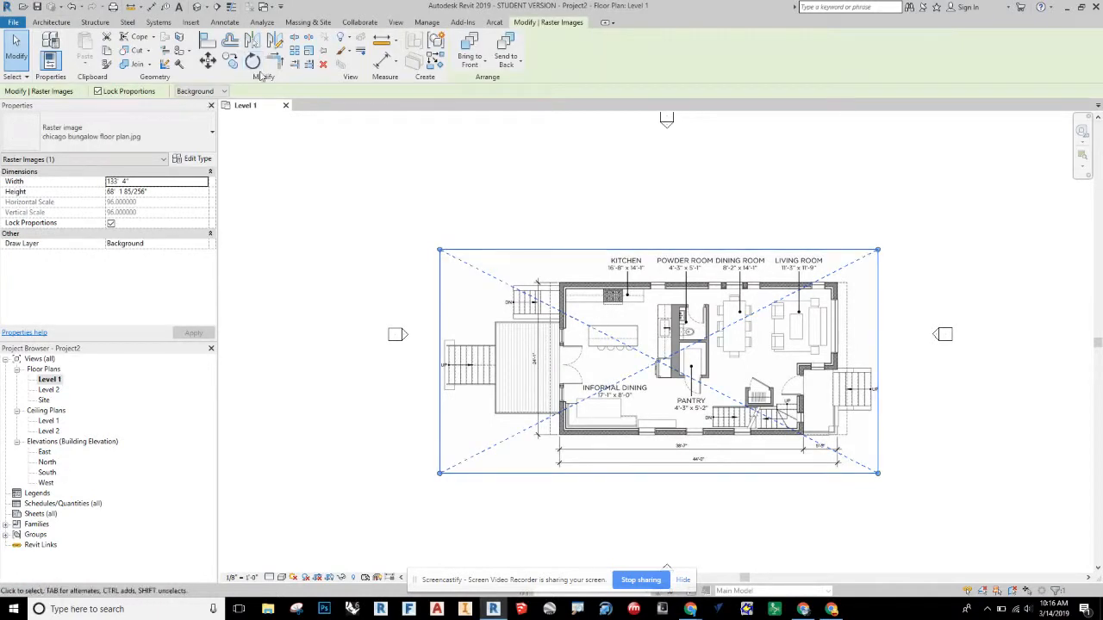
mouse_move(296, 49)
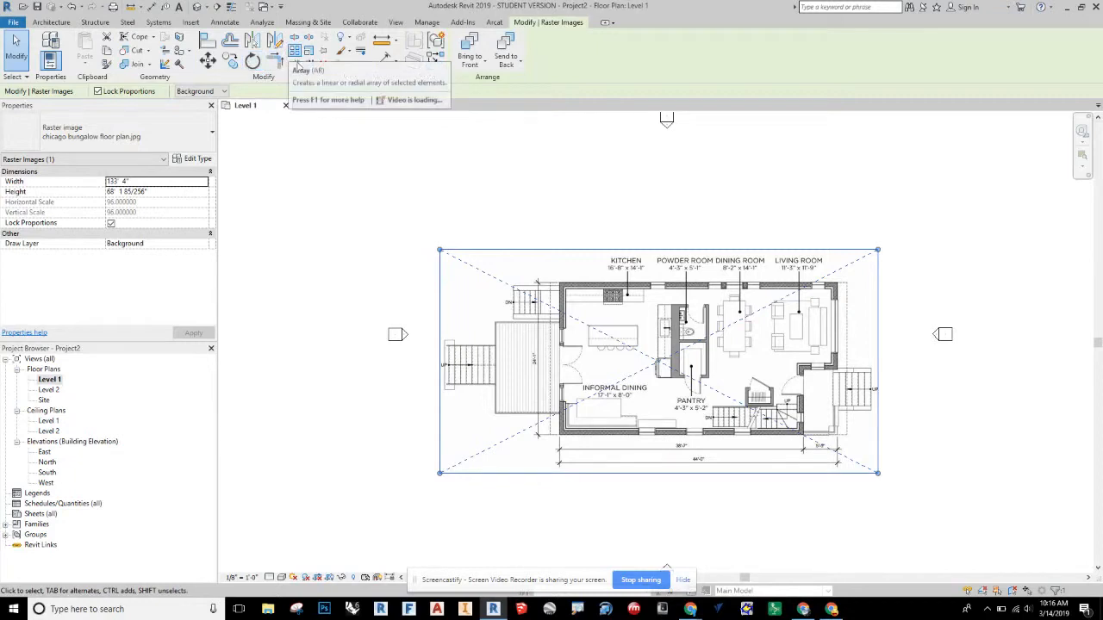
mouse_move(308, 50)
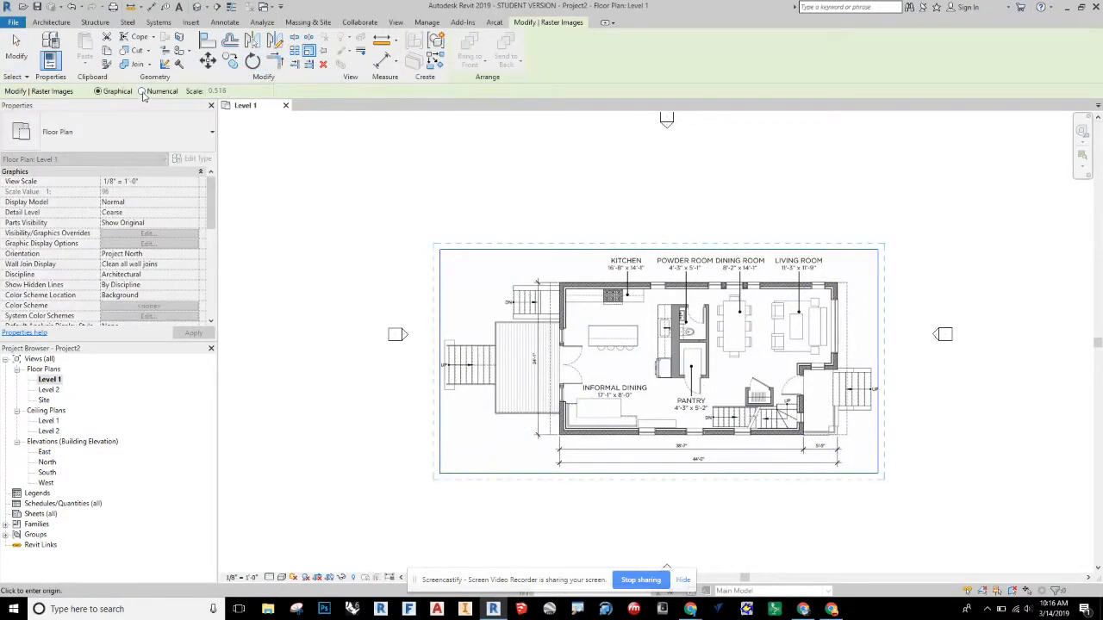
left_click(222, 90)
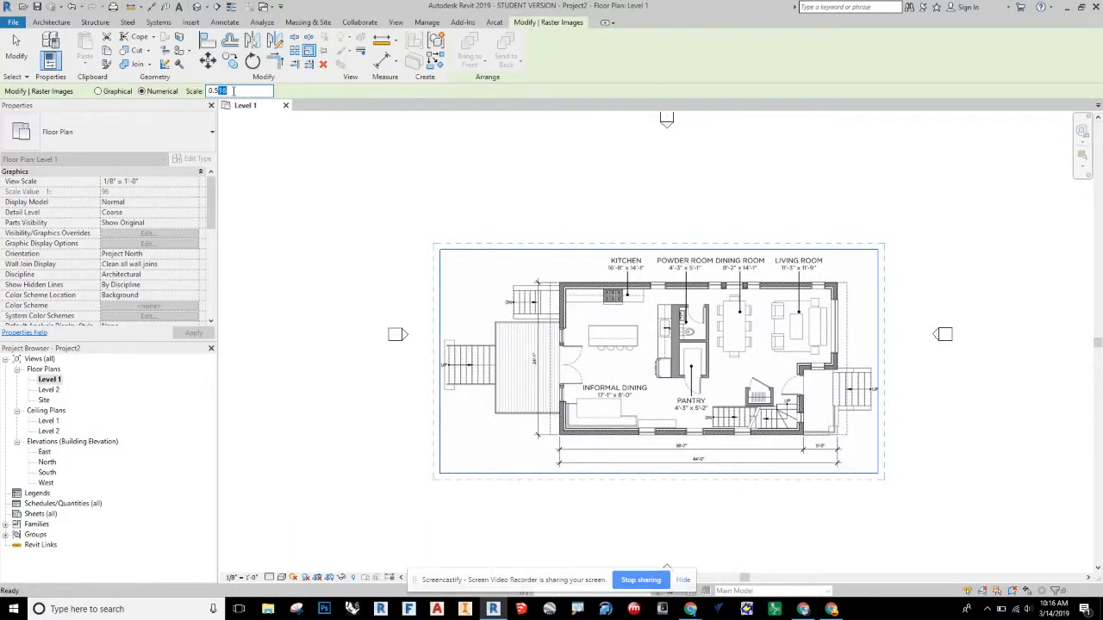
type("0.5217")
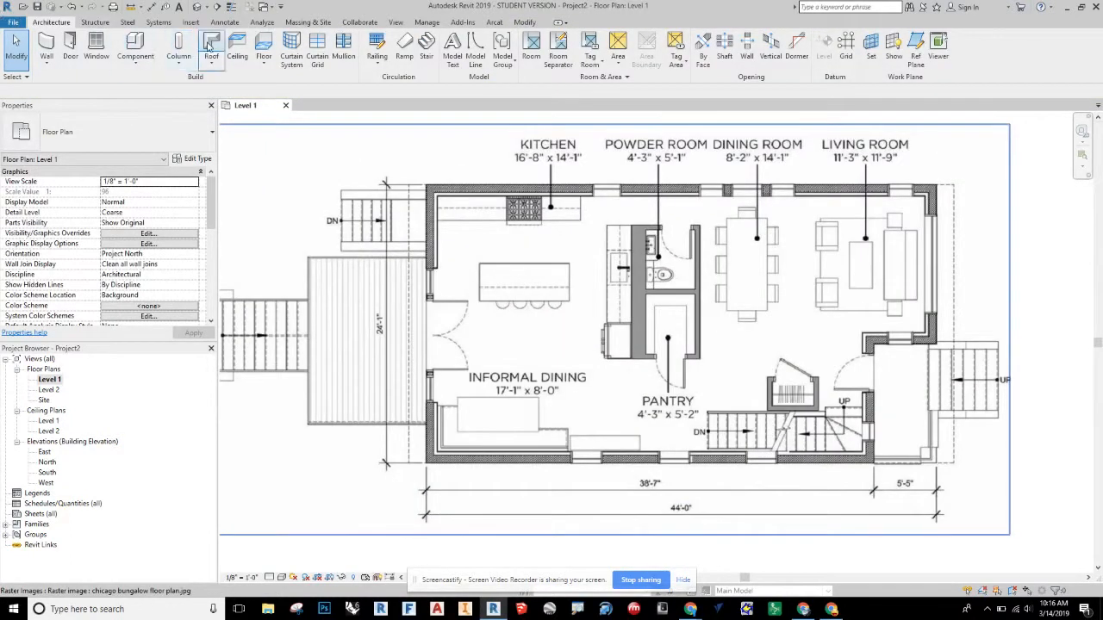
Start the Wall tool to trace exterior walls over the scaled image.
left_click(476, 47)
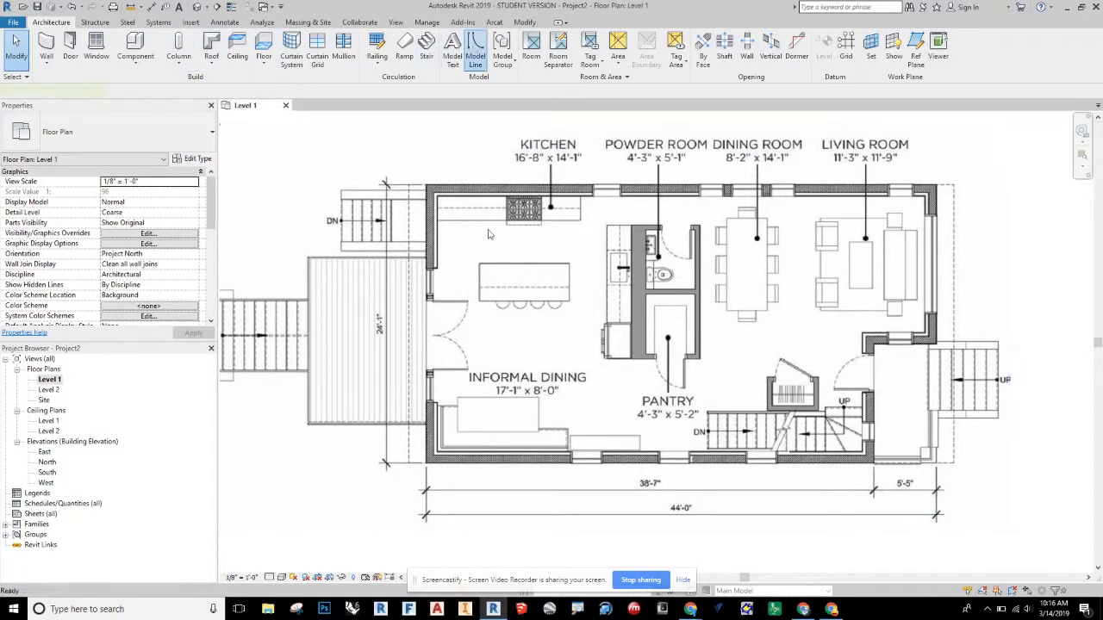
left_click(475, 48)
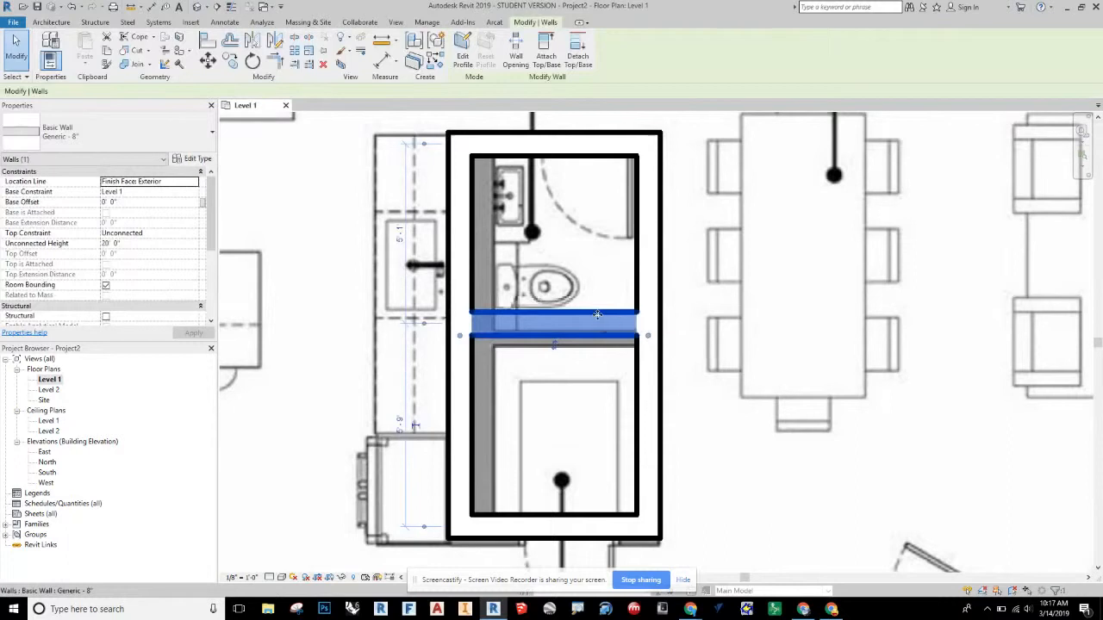
mouse_move(597, 320)
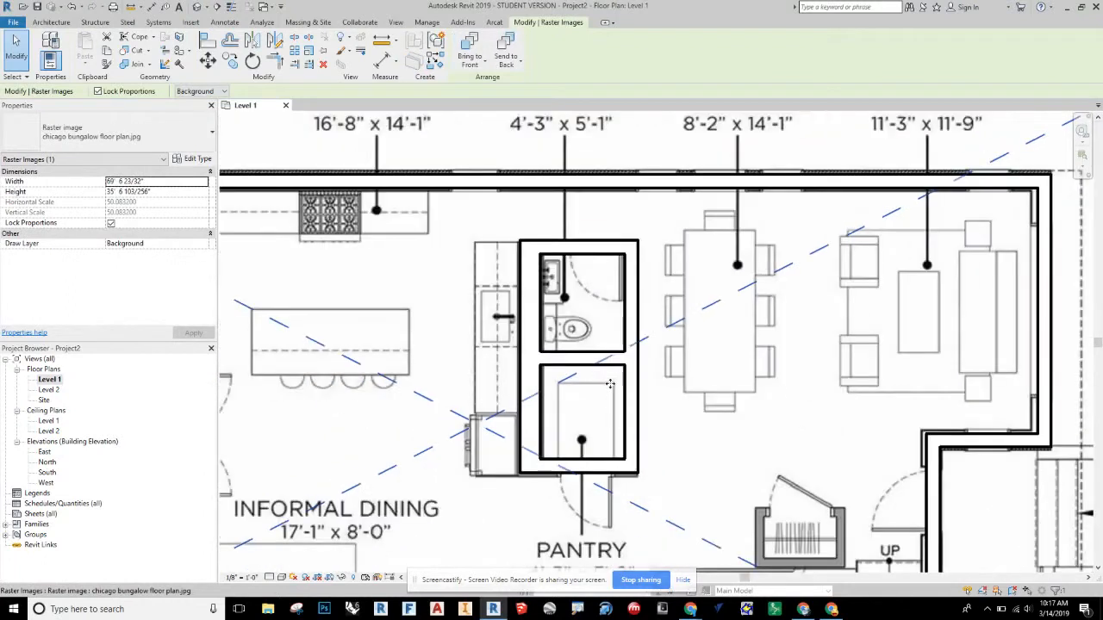
Finish the wall enclosing the small box beside the stairs.
scroll("down", 3)
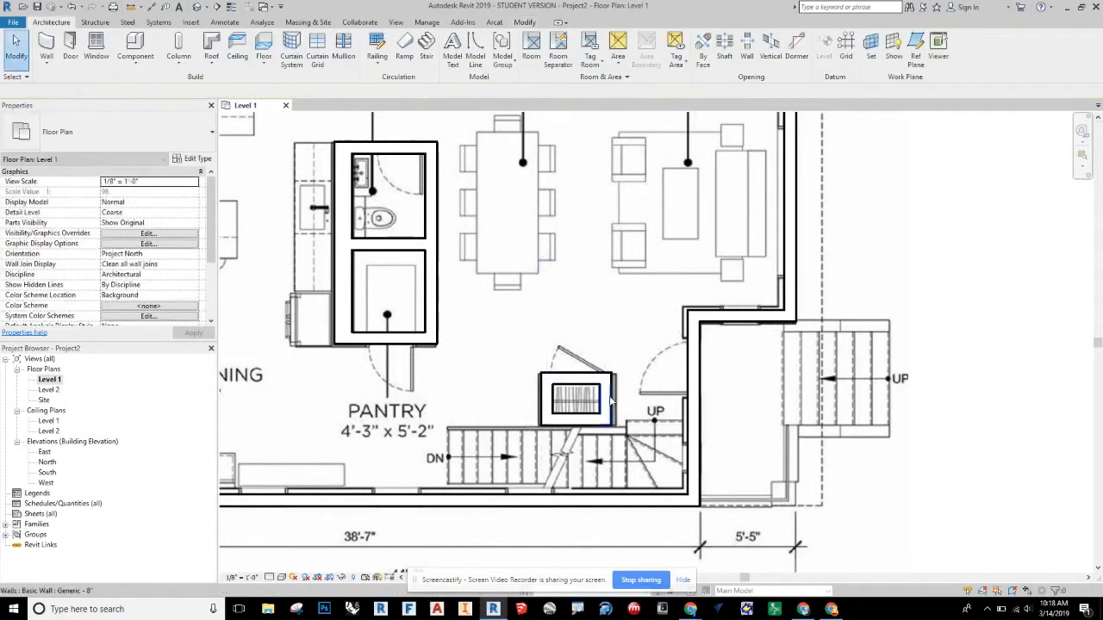
left_click(603, 400)
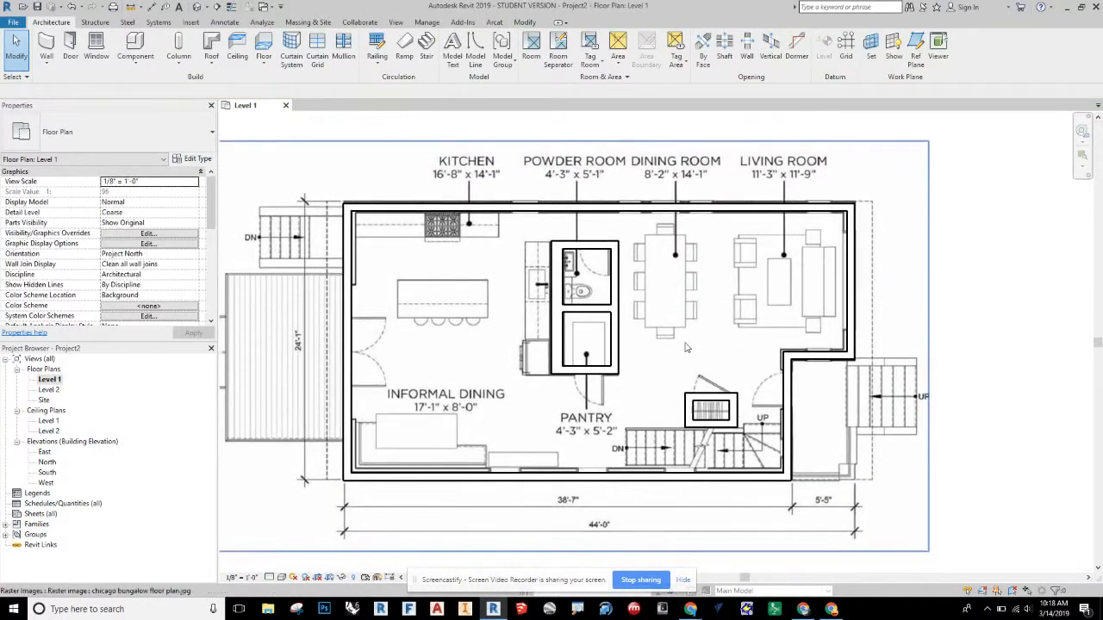
mouse_move(680, 330)
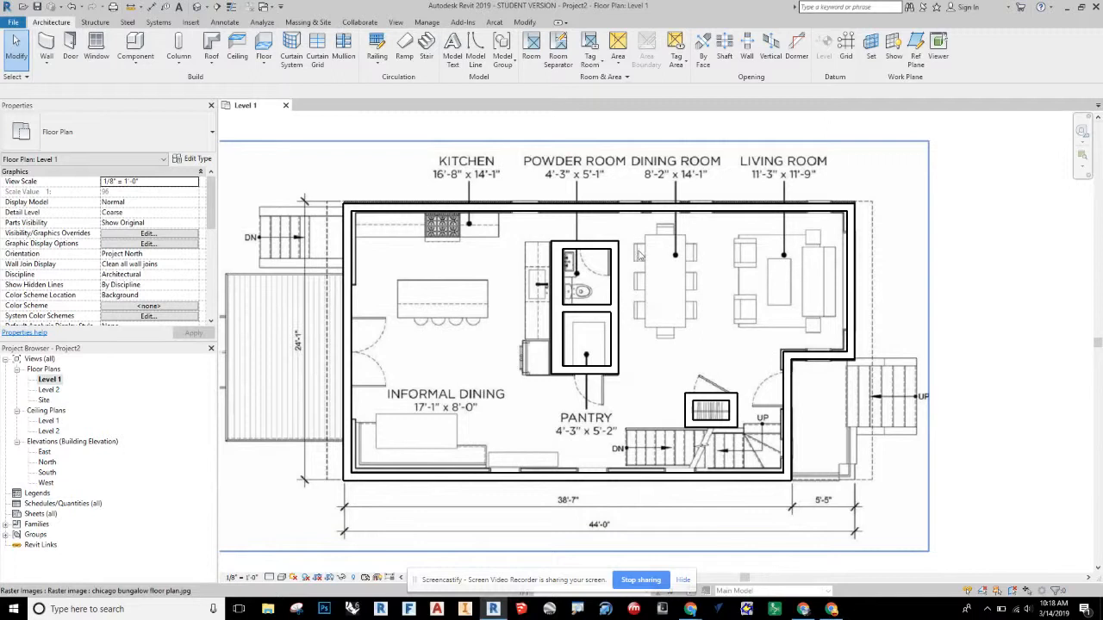
mouse_move(637, 289)
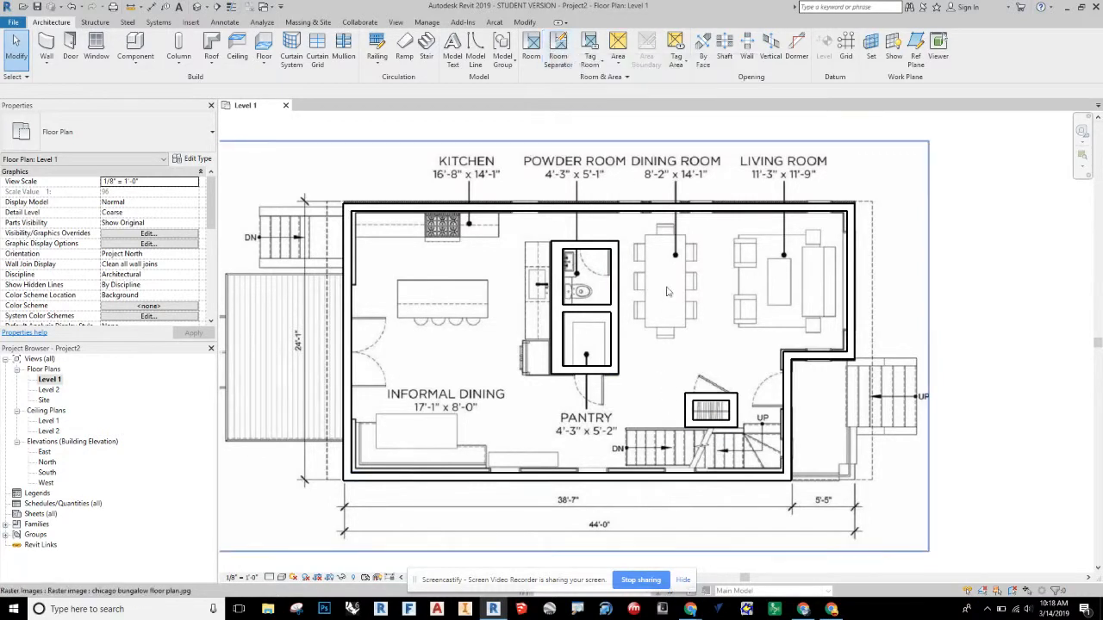
mouse_move(689, 343)
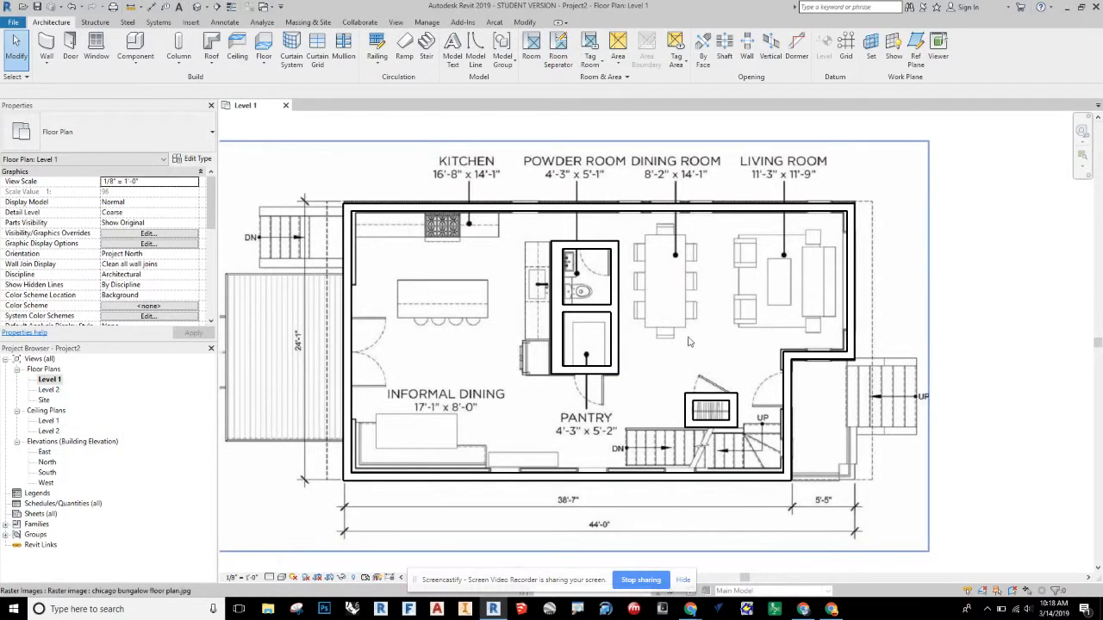
mouse_move(558, 49)
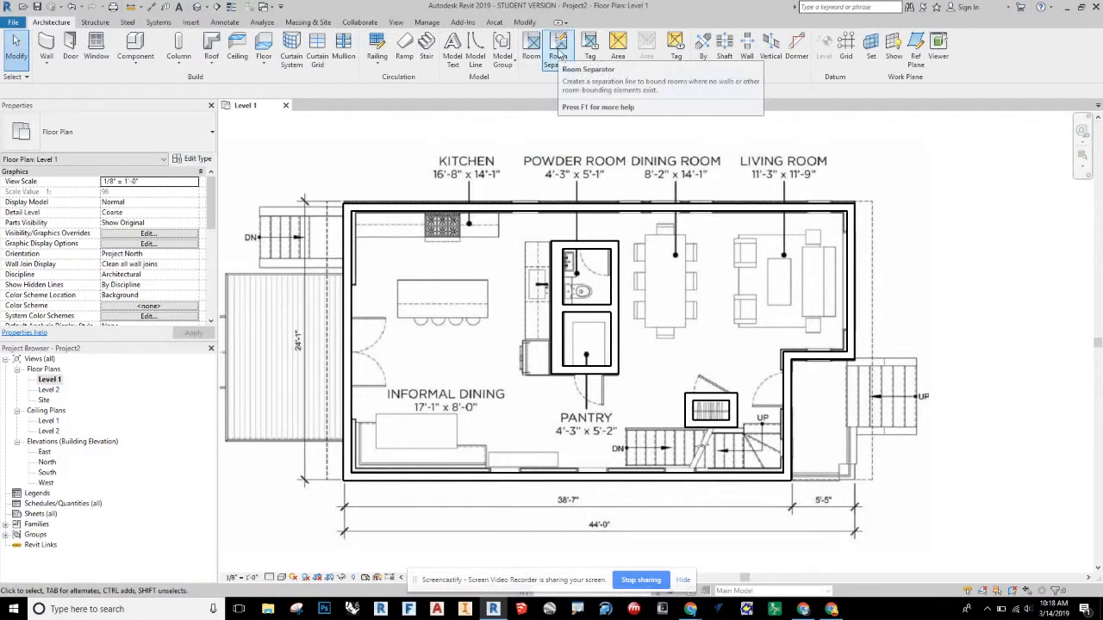
left_click(559, 45)
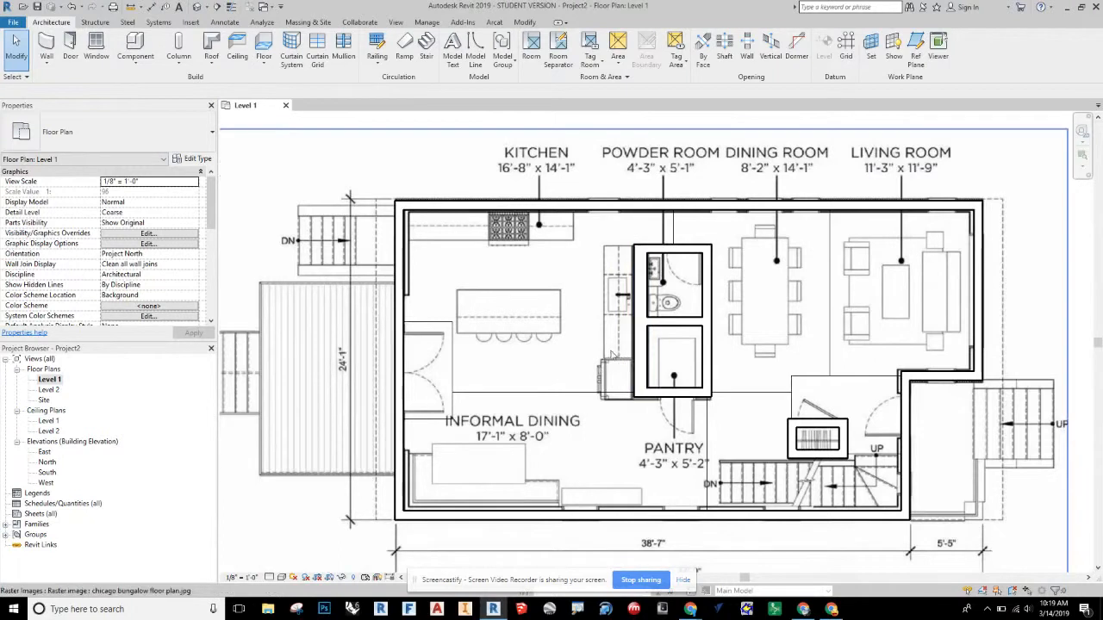
mouse_move(566, 433)
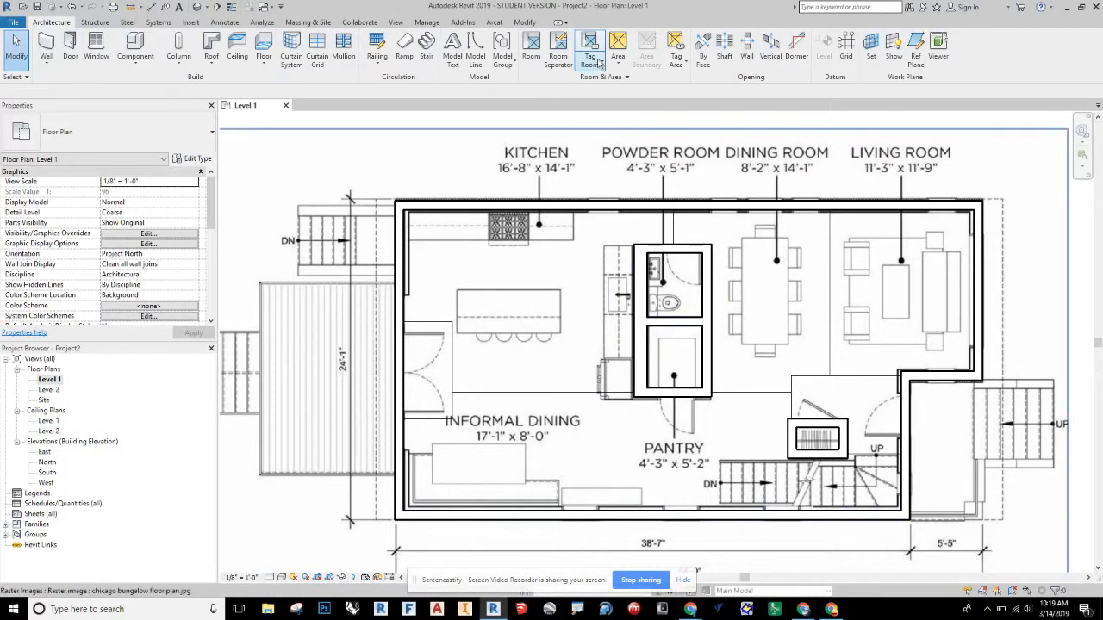
mouse_move(559, 48)
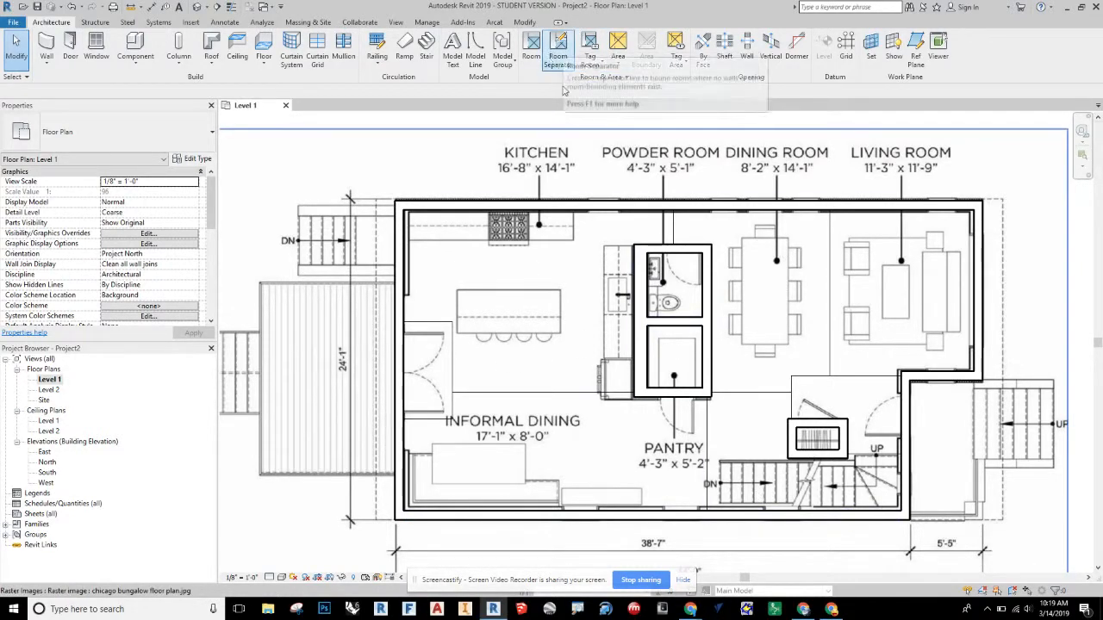
mouse_move(531, 47)
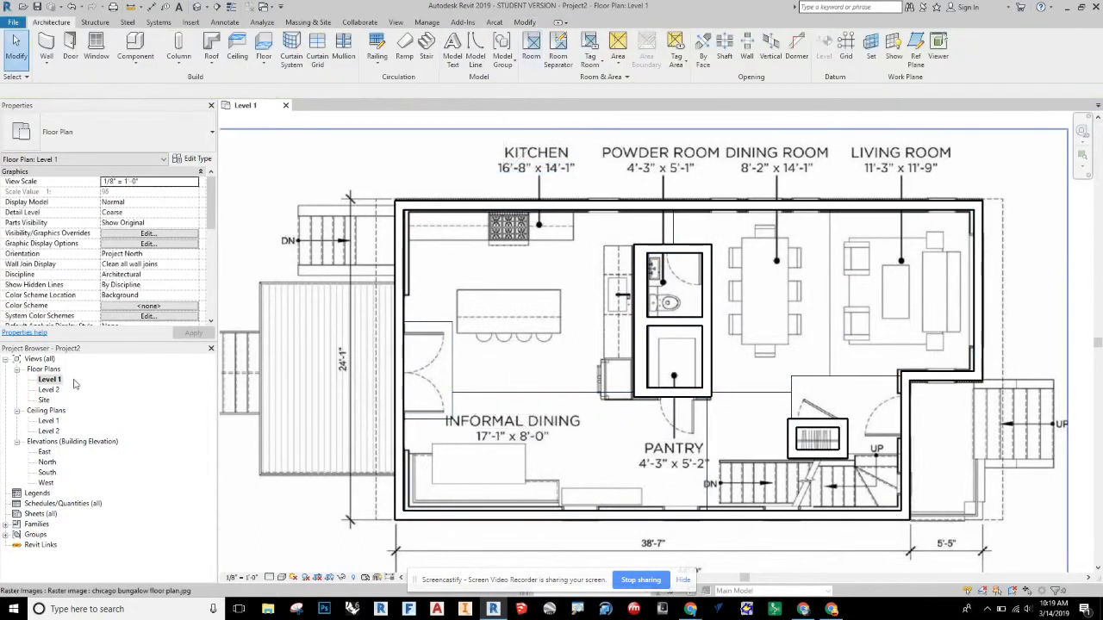
Duplicate Level 1 with detailing and start renaming the copy to 'Level 1 Room Tags'.
right_click(49, 380)
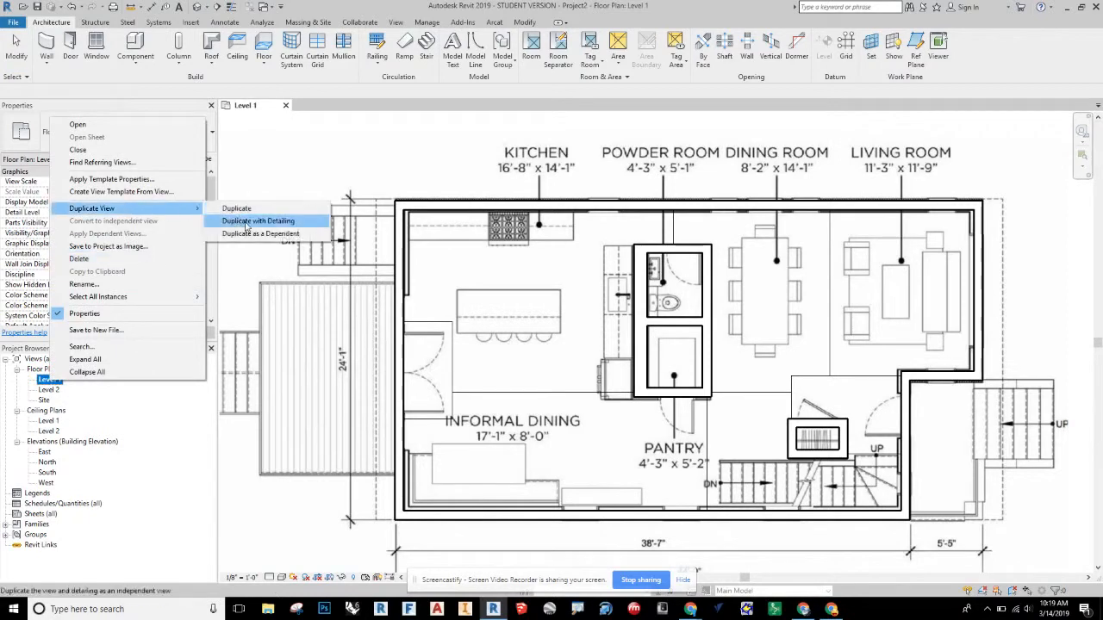
left_click(258, 220)
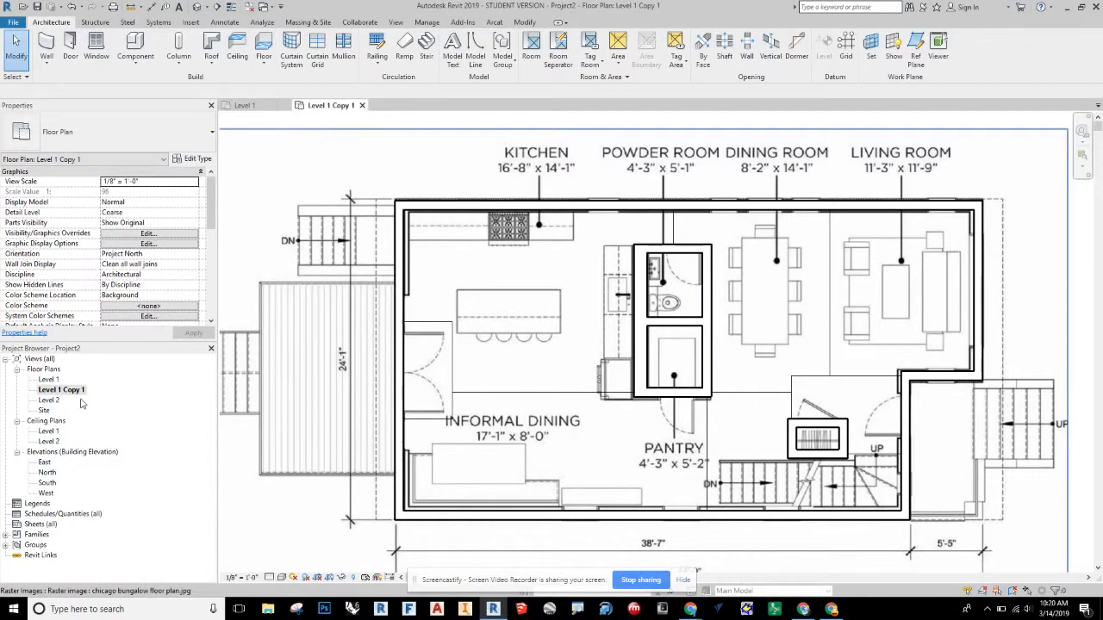
right_click(62, 389)
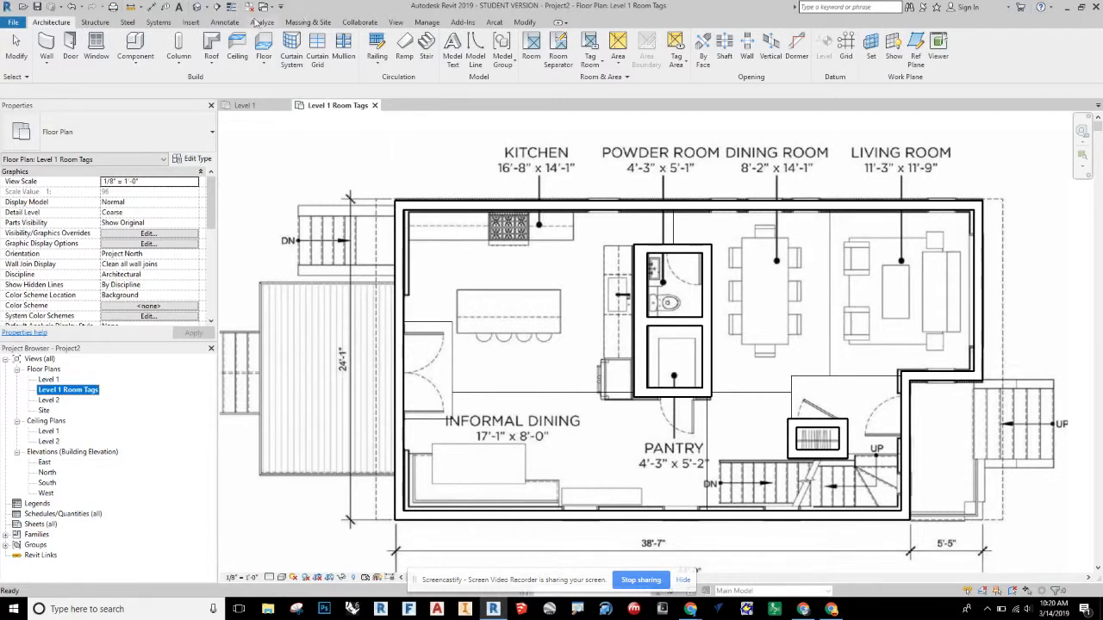
mouse_move(440, 23)
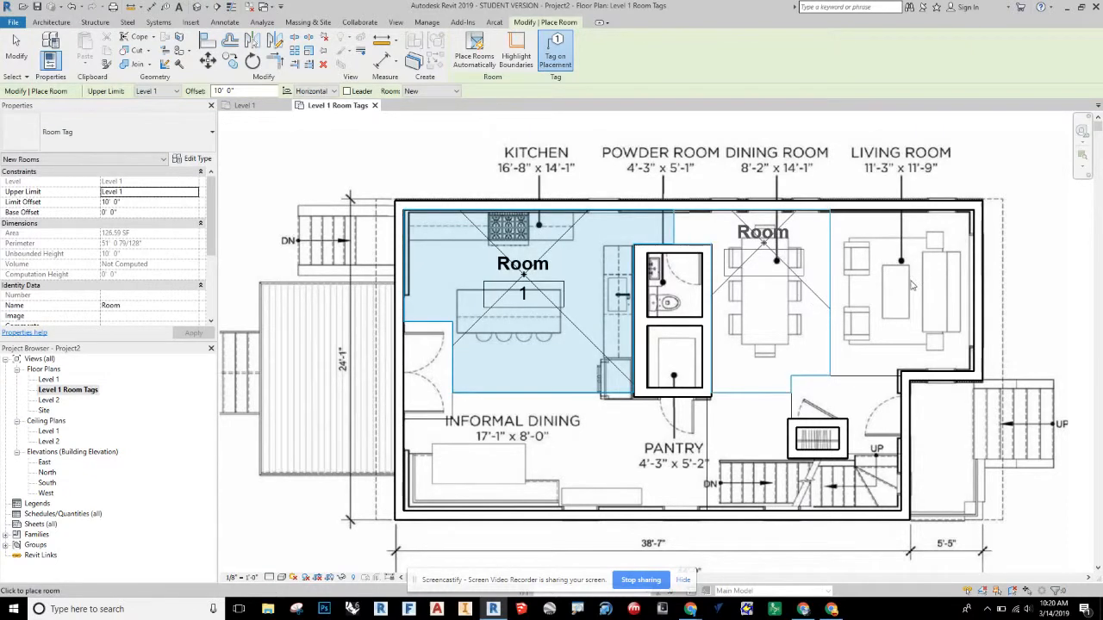
Place tagged rooms in the dining room, living room, powder room, below it, and by the stairs.
left_click(428, 371)
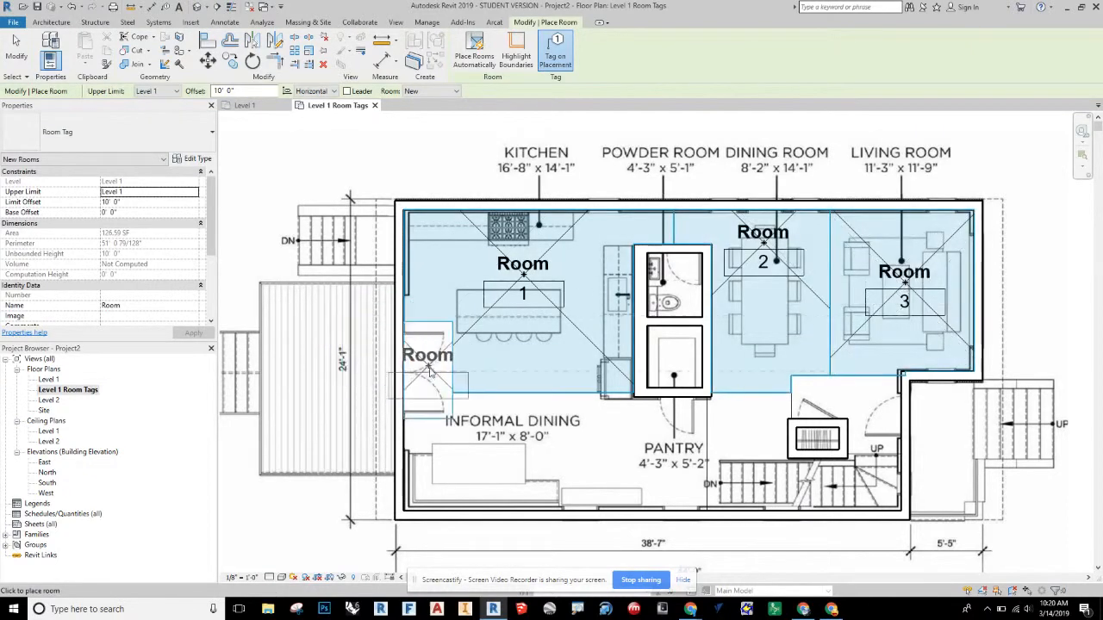
left_click(560, 430)
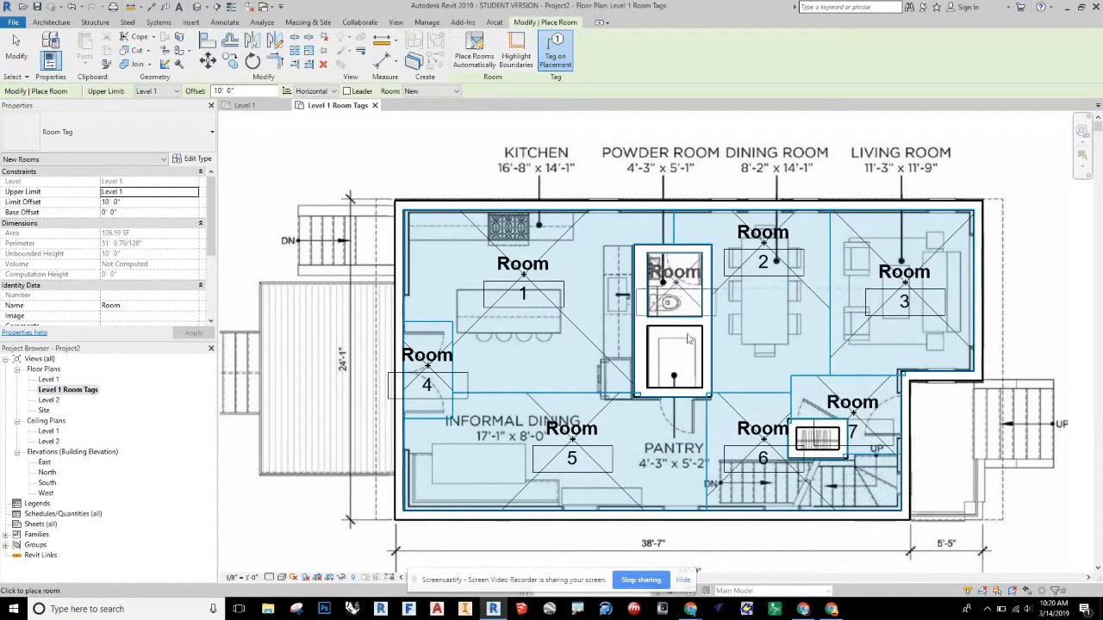
left_click(673, 285)
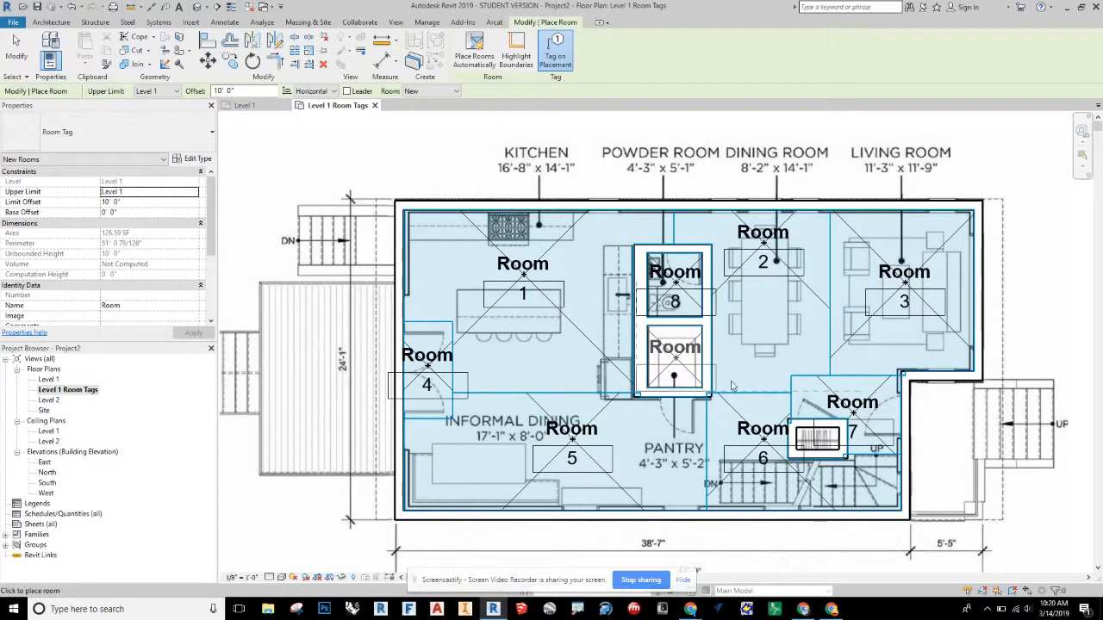
left_click(732, 388)
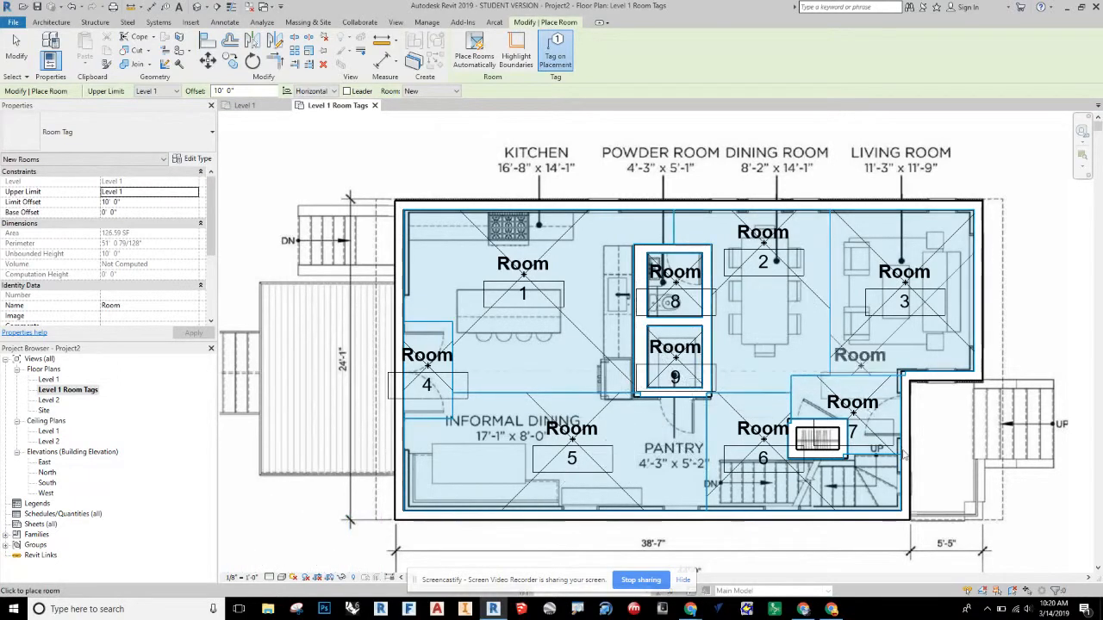
left_click(827, 429)
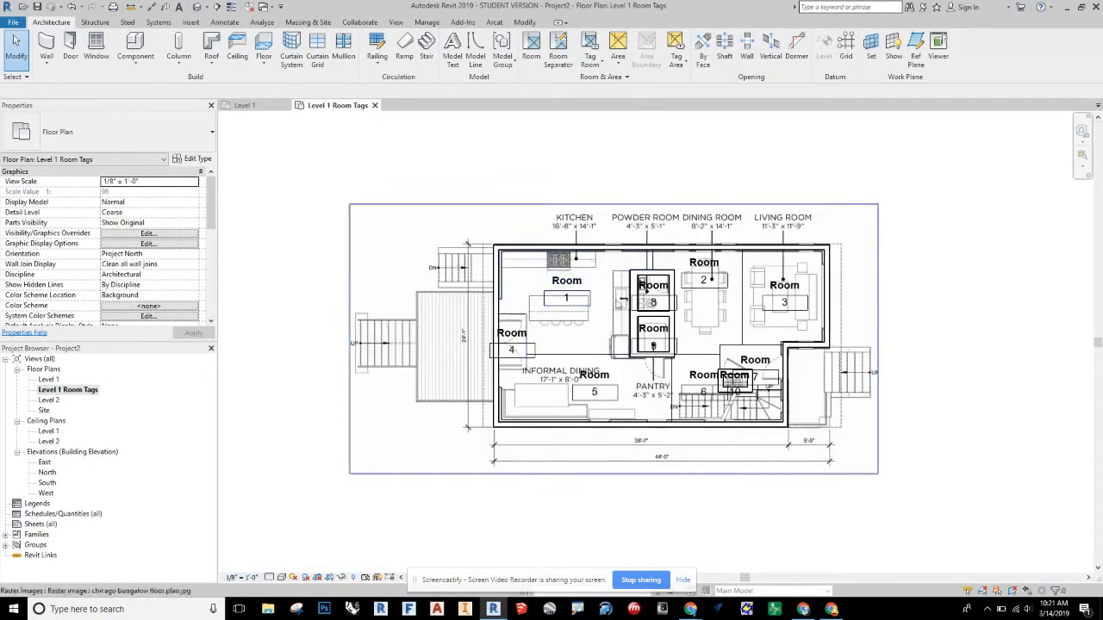
Set the Level 1 Room Tags view scale to 1/4" = 1'-0".
left_click(149, 181)
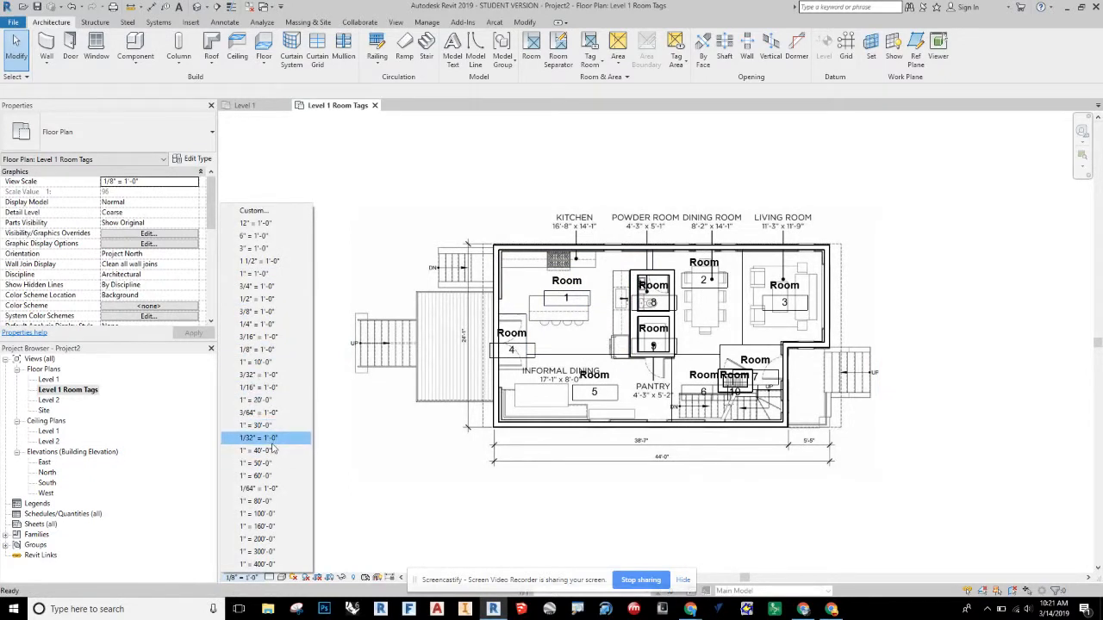
left_click(259, 311)
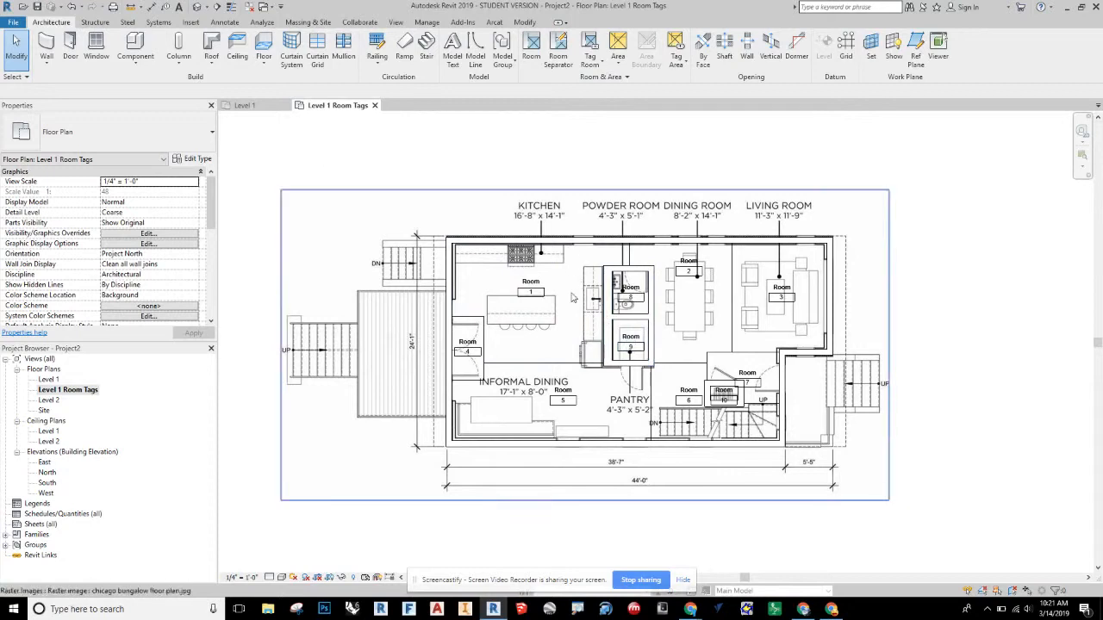
Enable Show Area in the room tag type properties so tags show square feet.
left_click(531, 286)
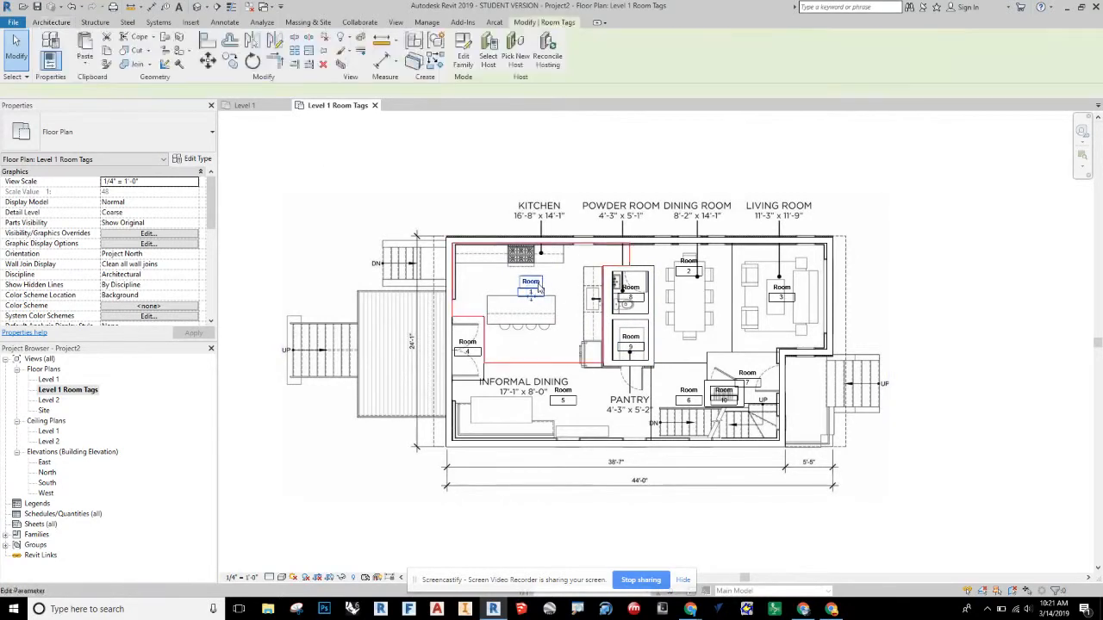
double_click(530, 281)
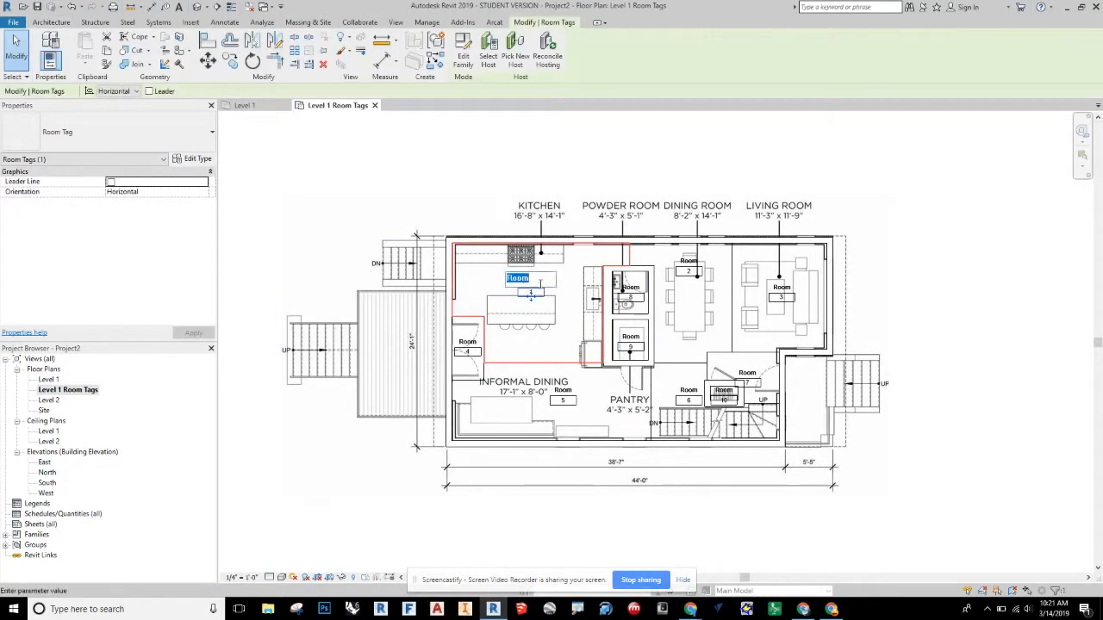
mouse_move(195, 159)
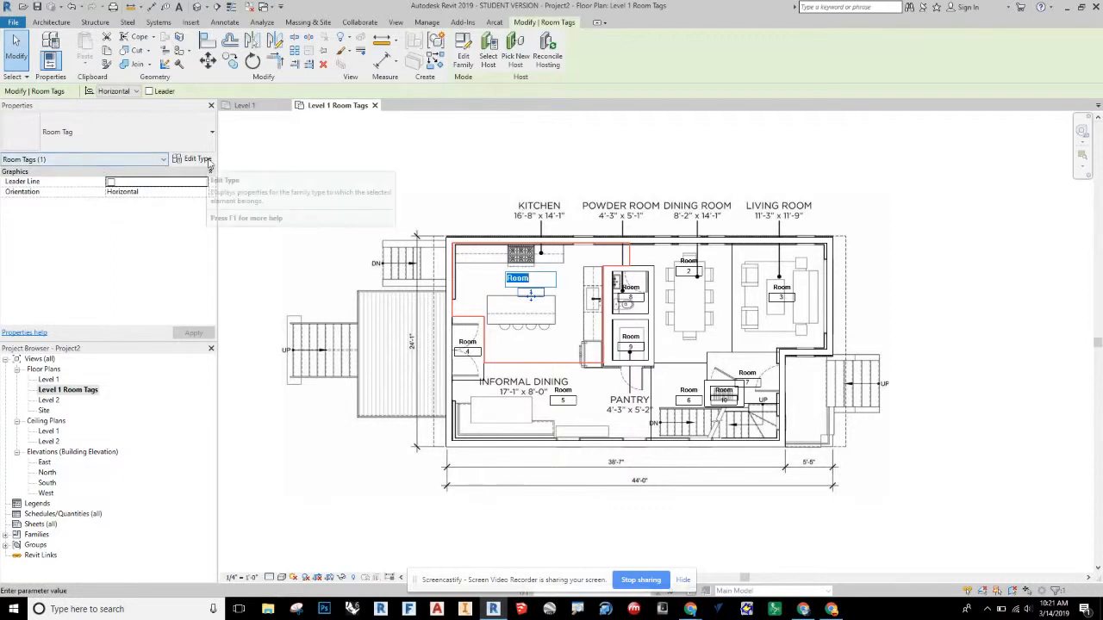
left_click(198, 158)
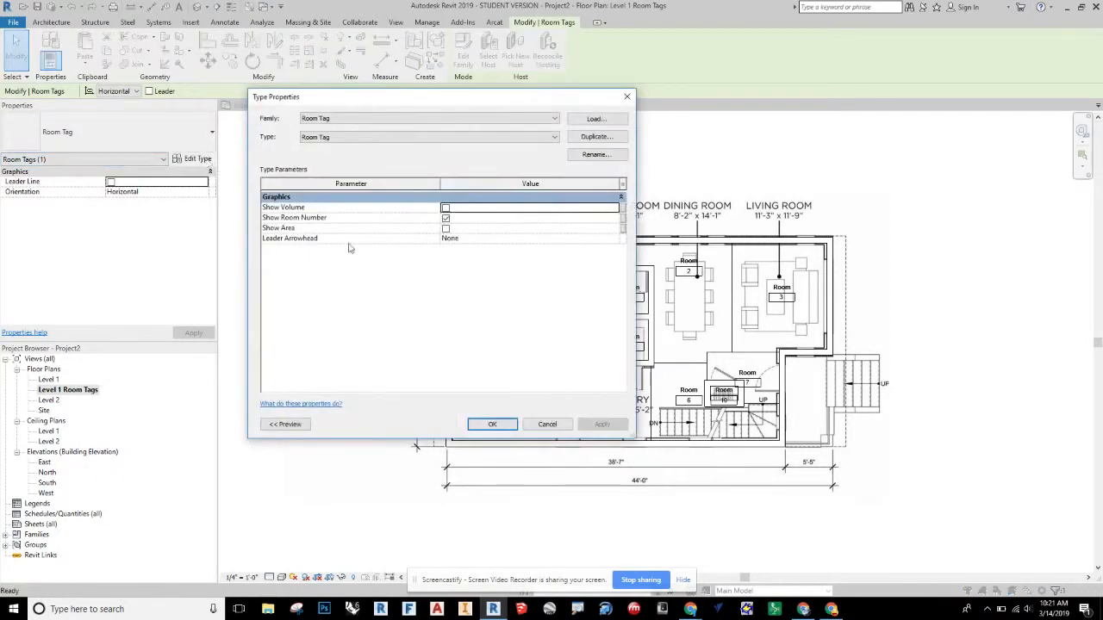
left_click(445, 227)
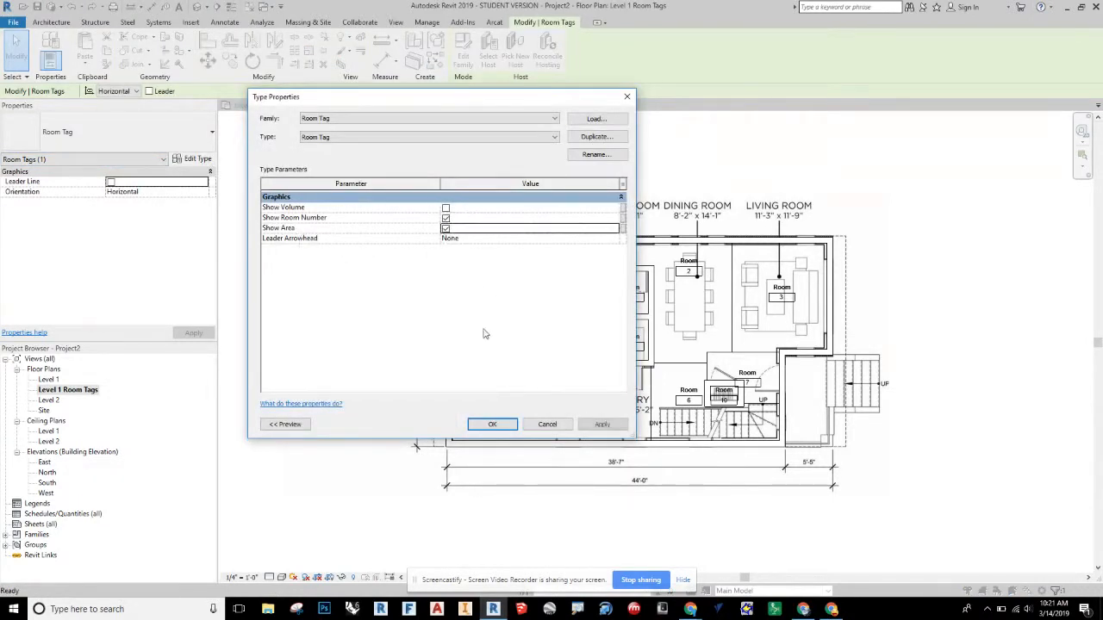
left_click(492, 424)
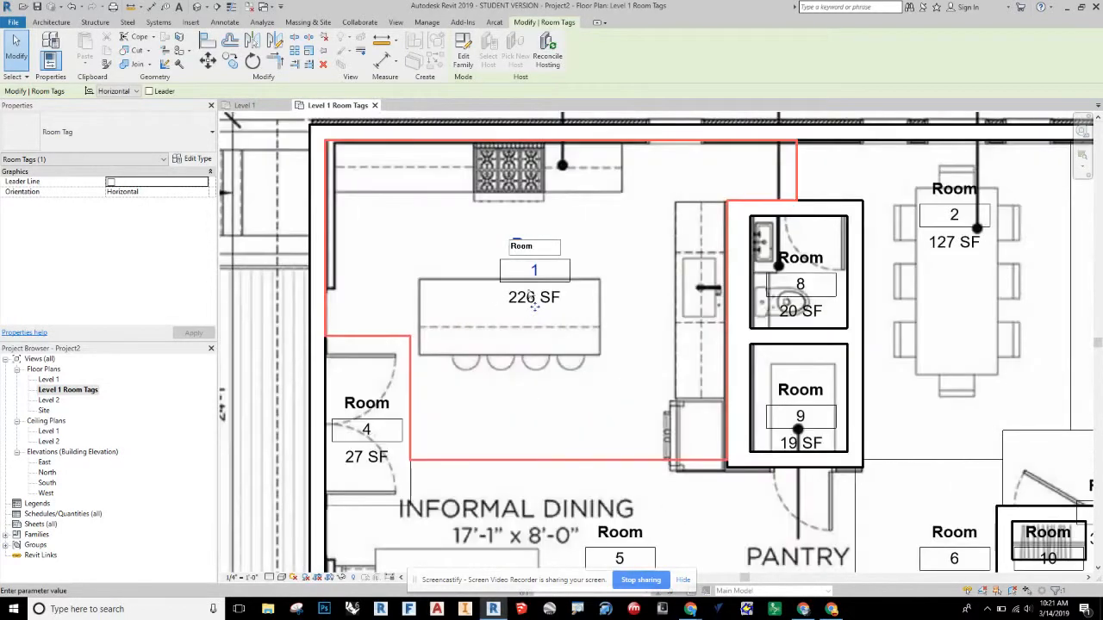
scroll("down", 3)
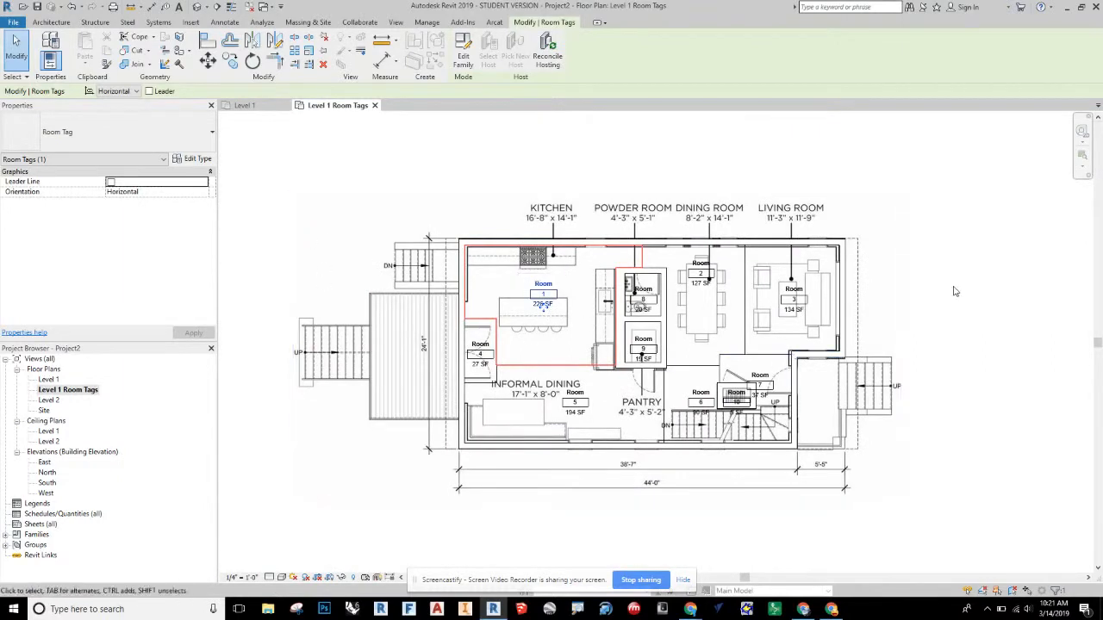
left_click(51, 21)
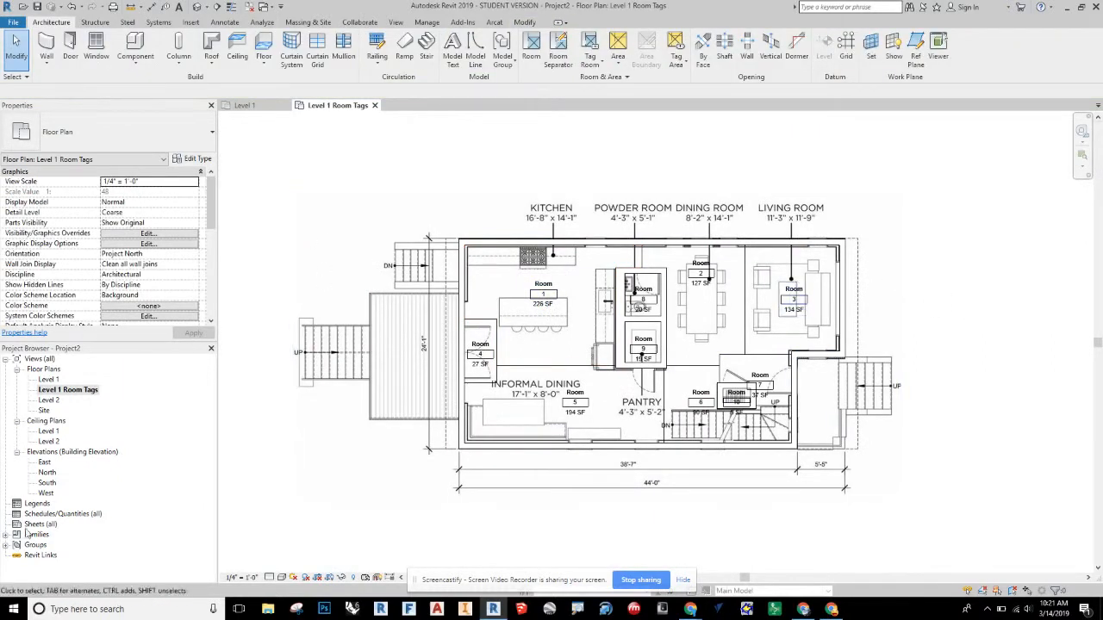
right_click(62, 514)
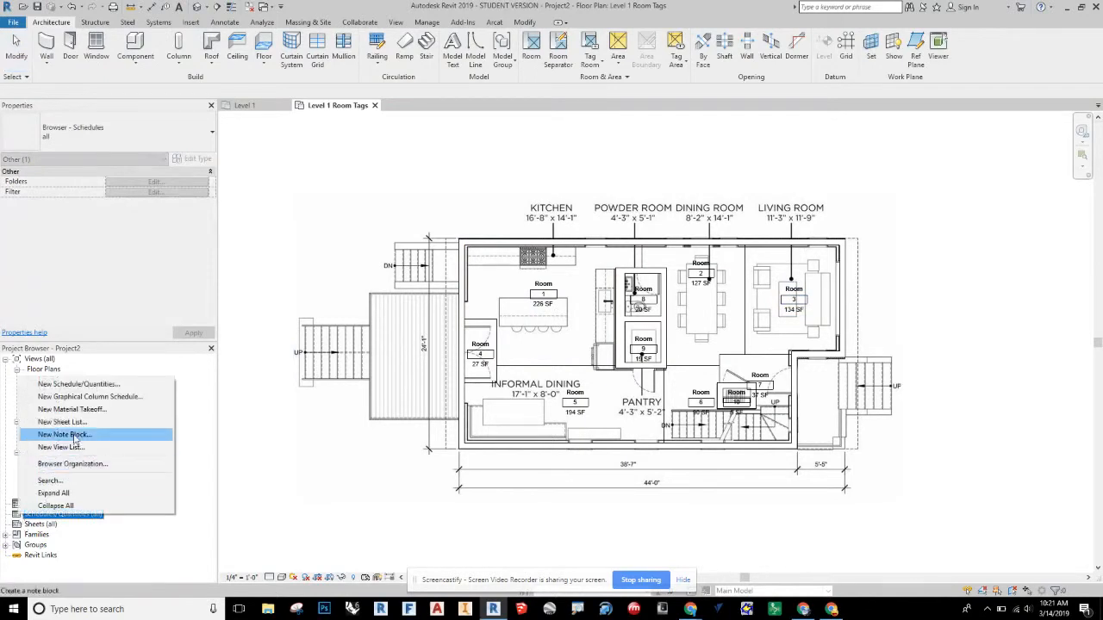
mouse_move(78, 383)
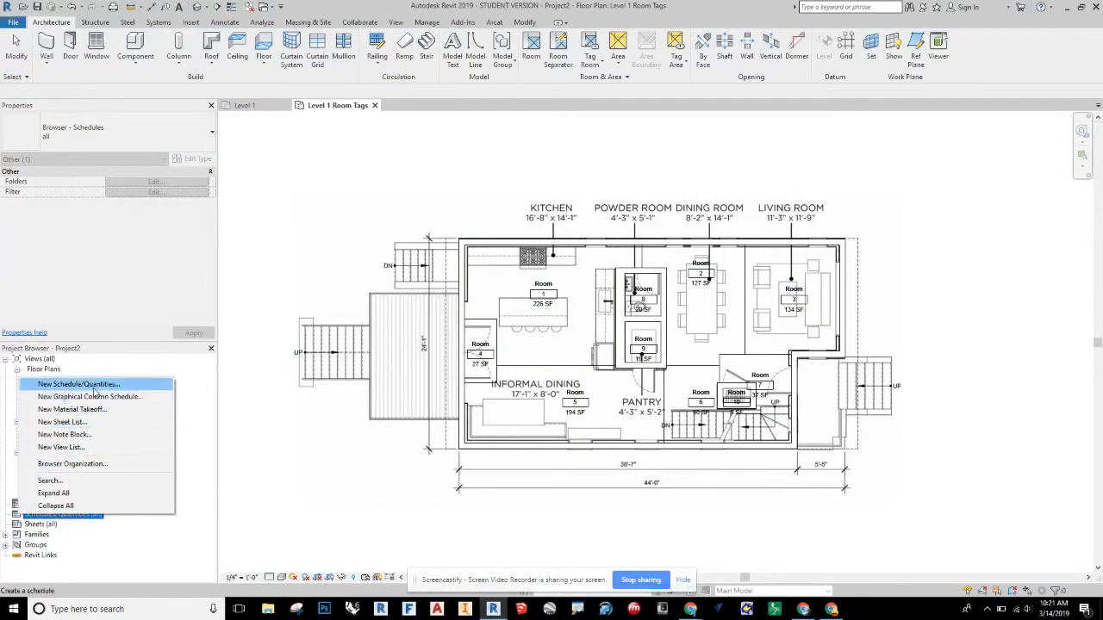
left_click(78, 384)
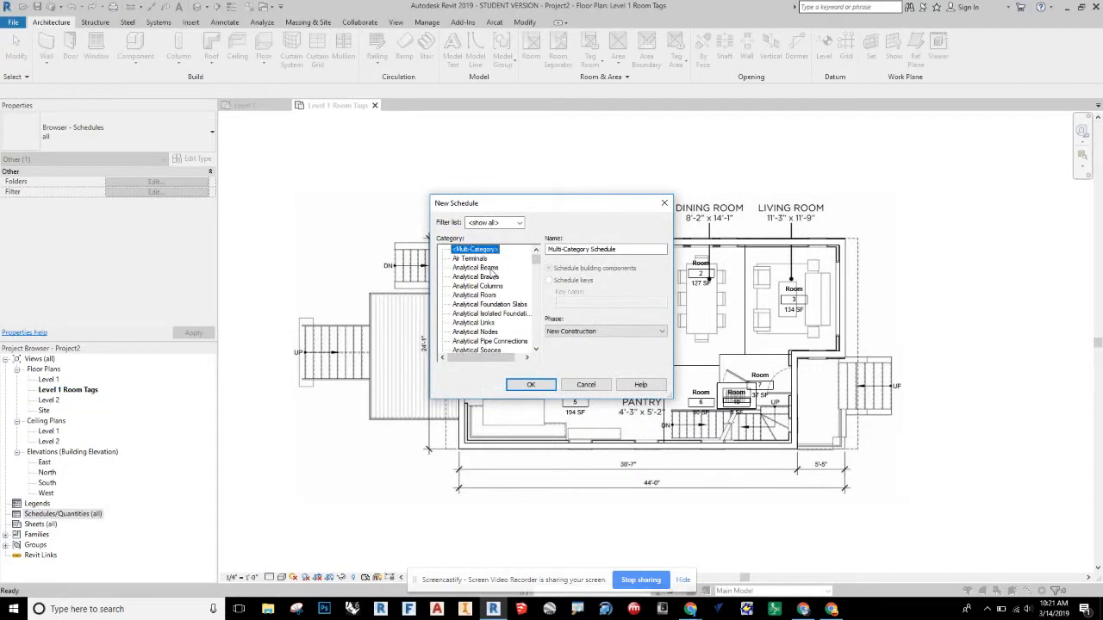
scroll("down", 3)
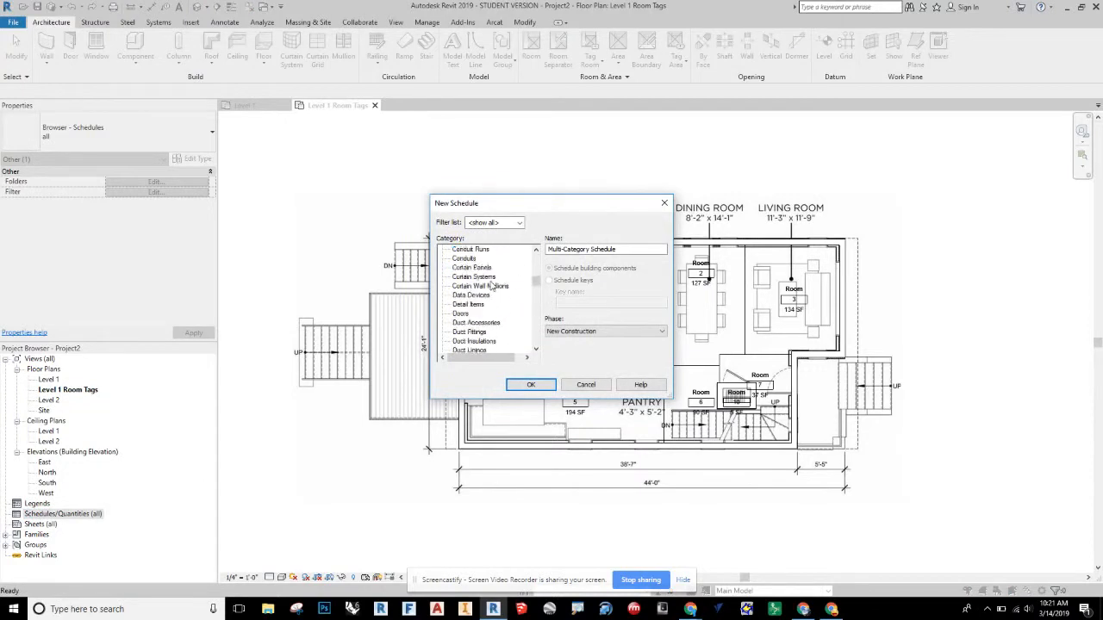
scroll("down", 3)
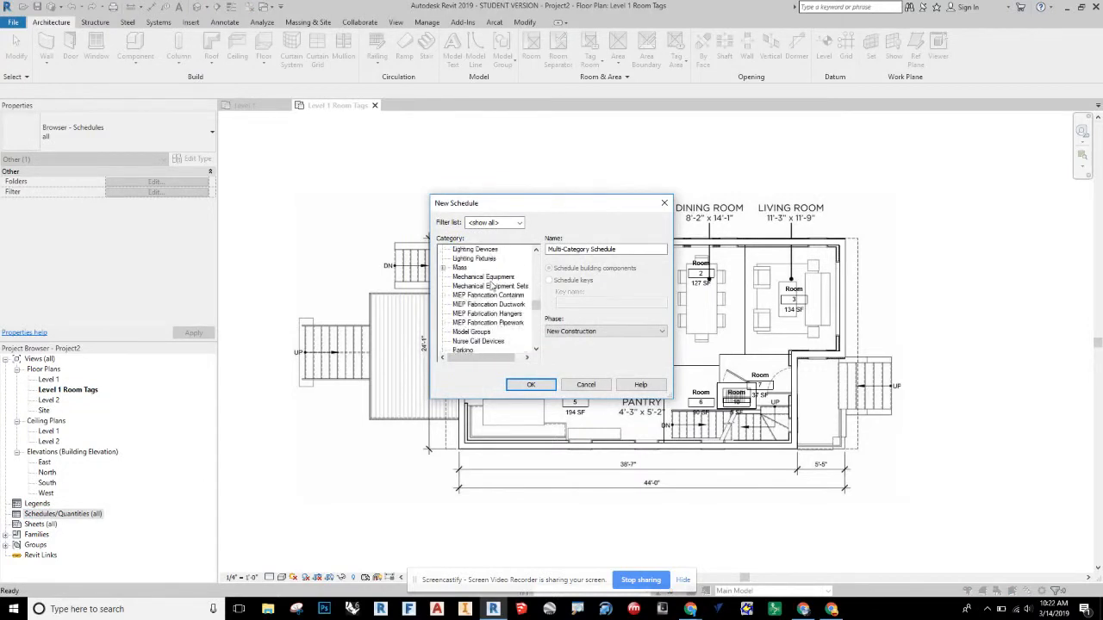
scroll("down", 3)
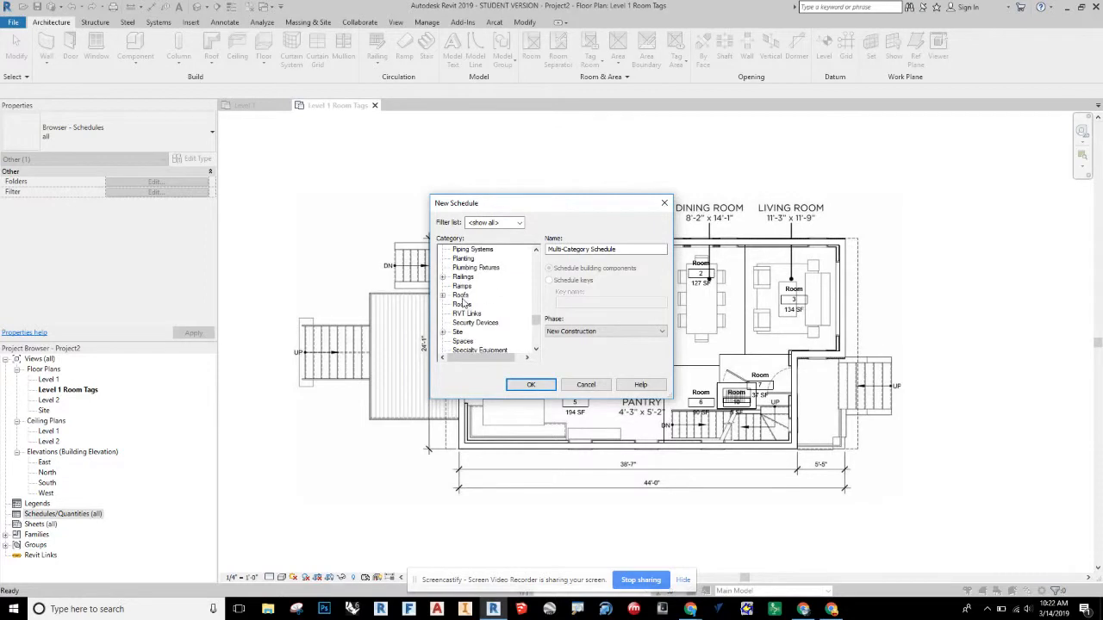
left_click(463, 305)
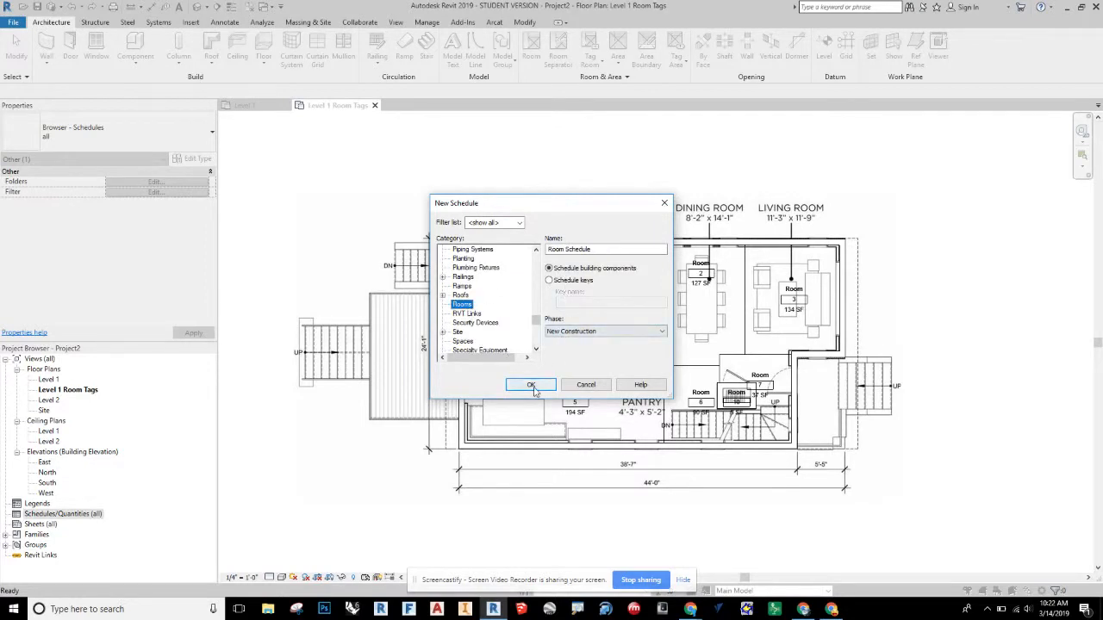
left_click(531, 385)
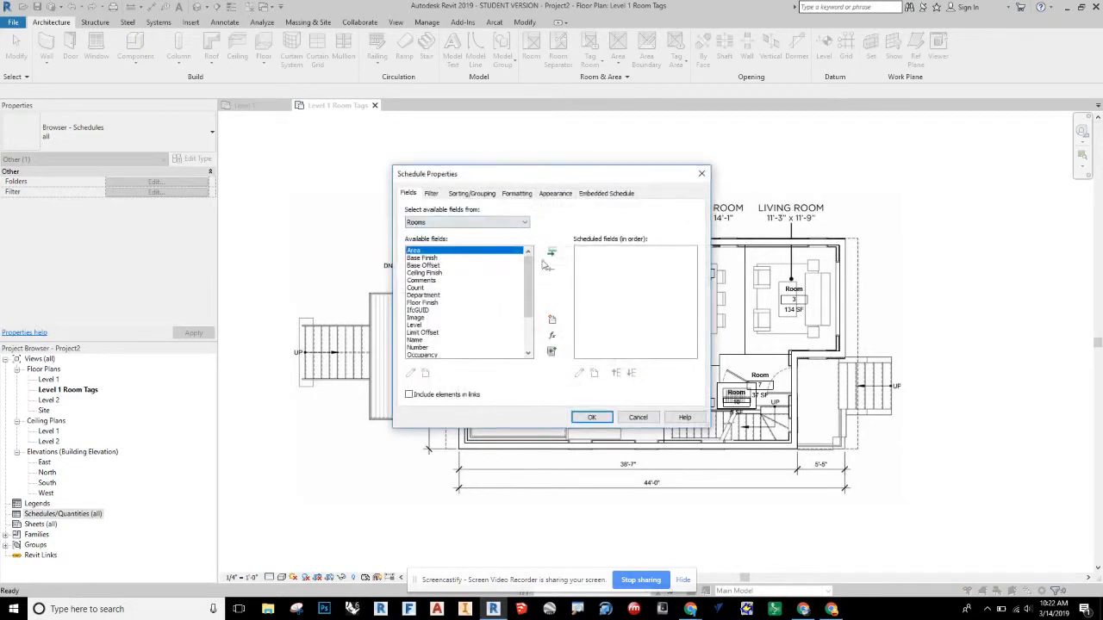
left_click(552, 251)
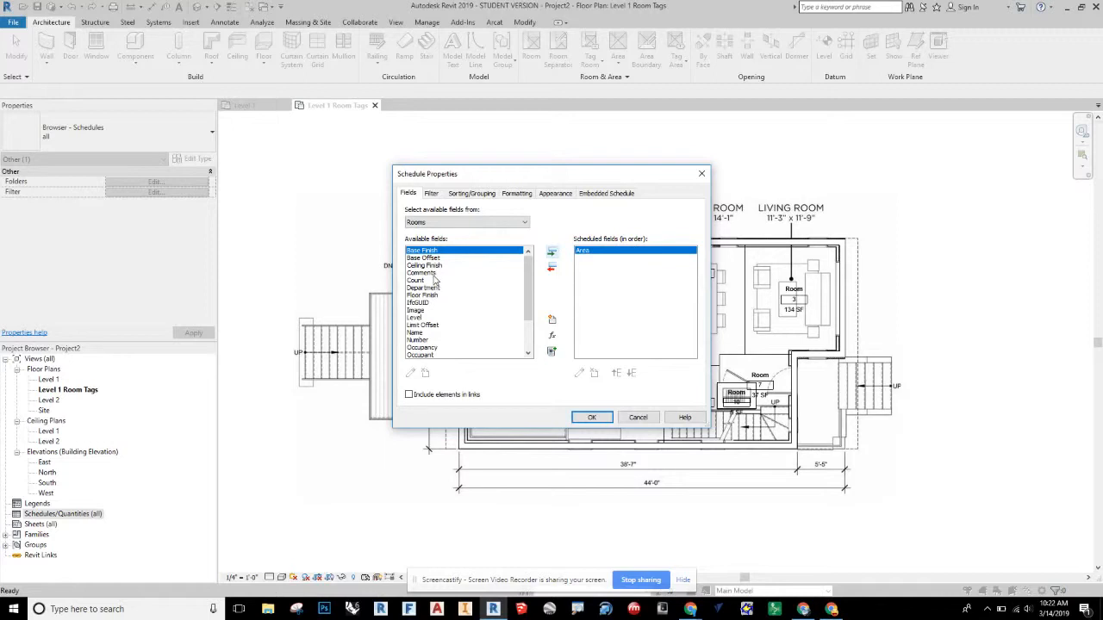
left_click(591, 417)
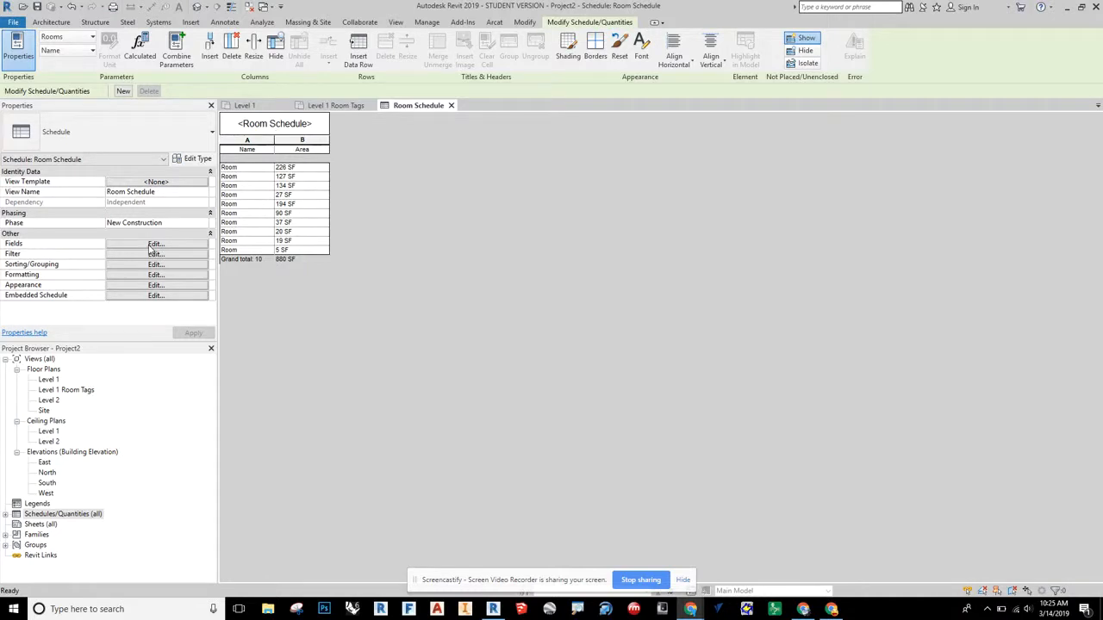
left_click(156, 244)
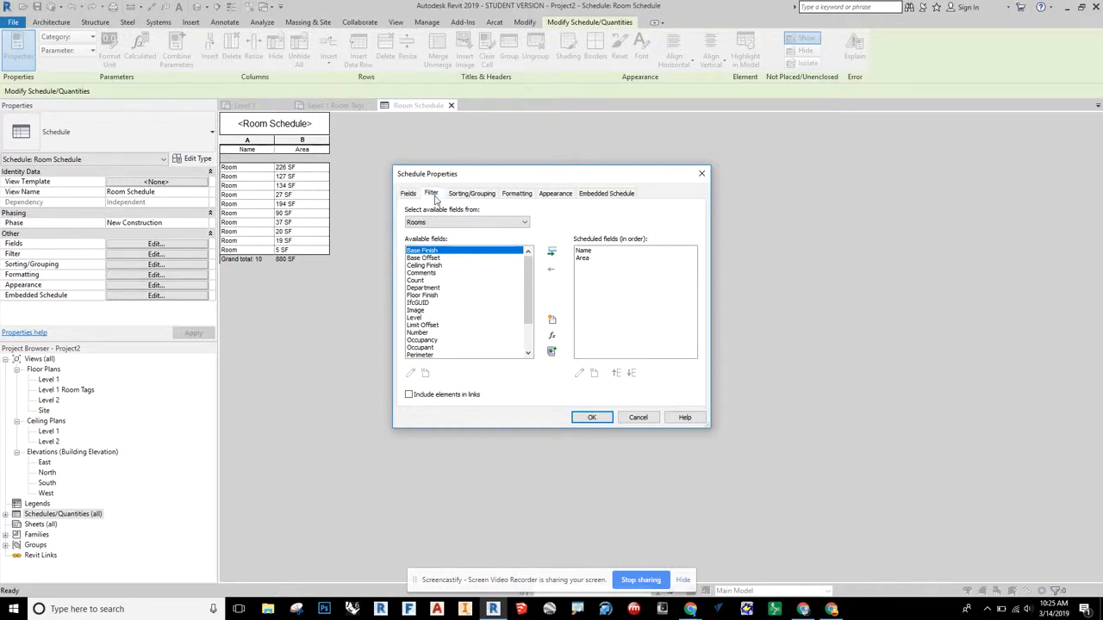
left_click(431, 193)
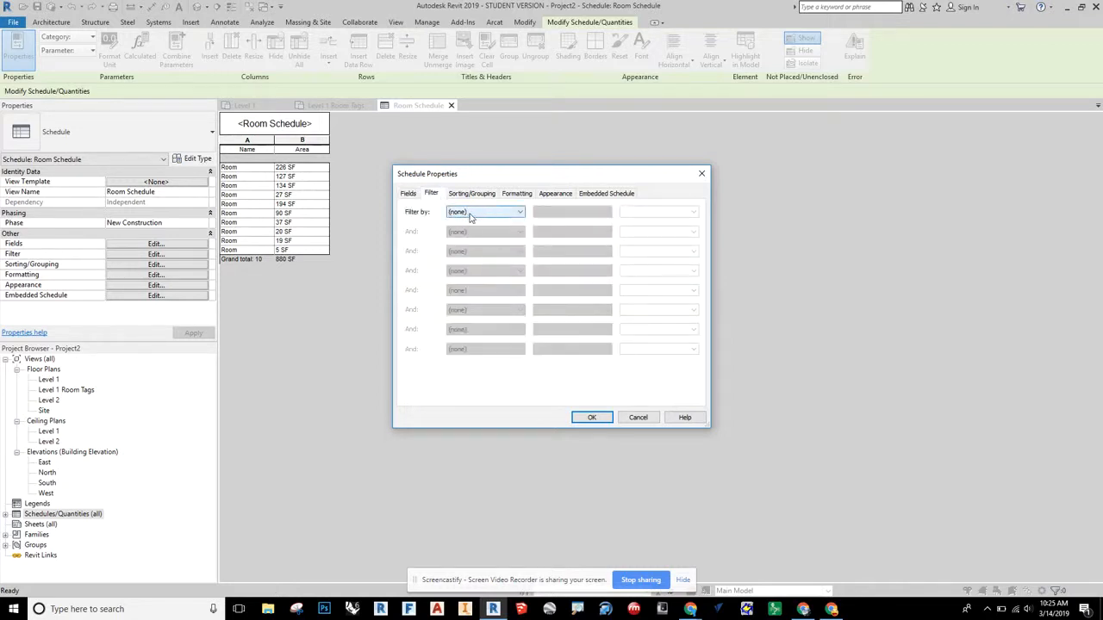
left_click(471, 193)
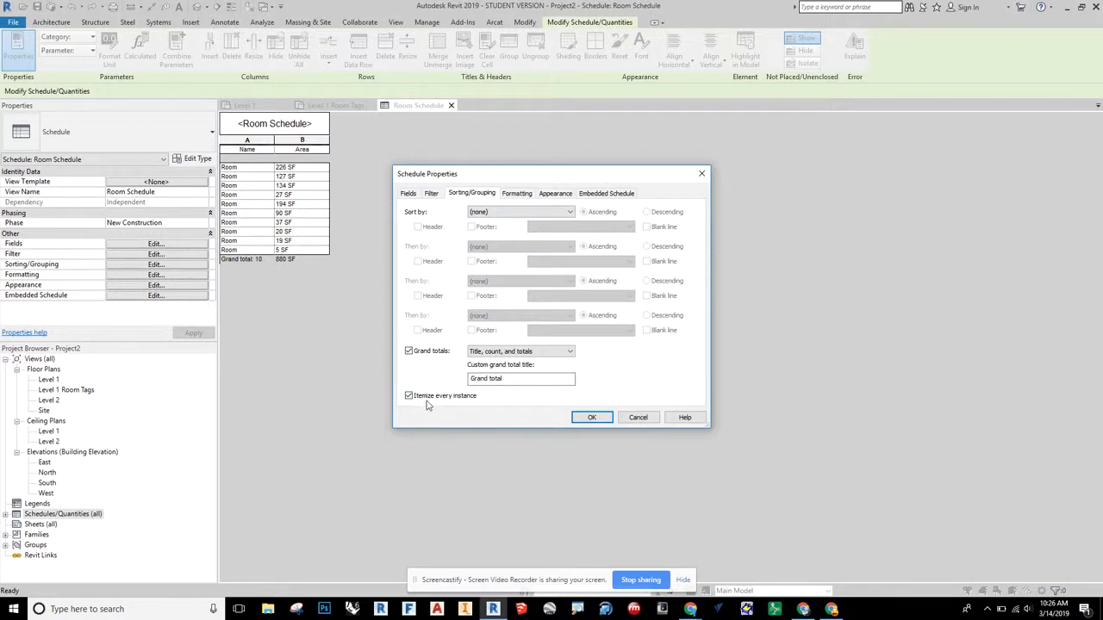
left_click(517, 193)
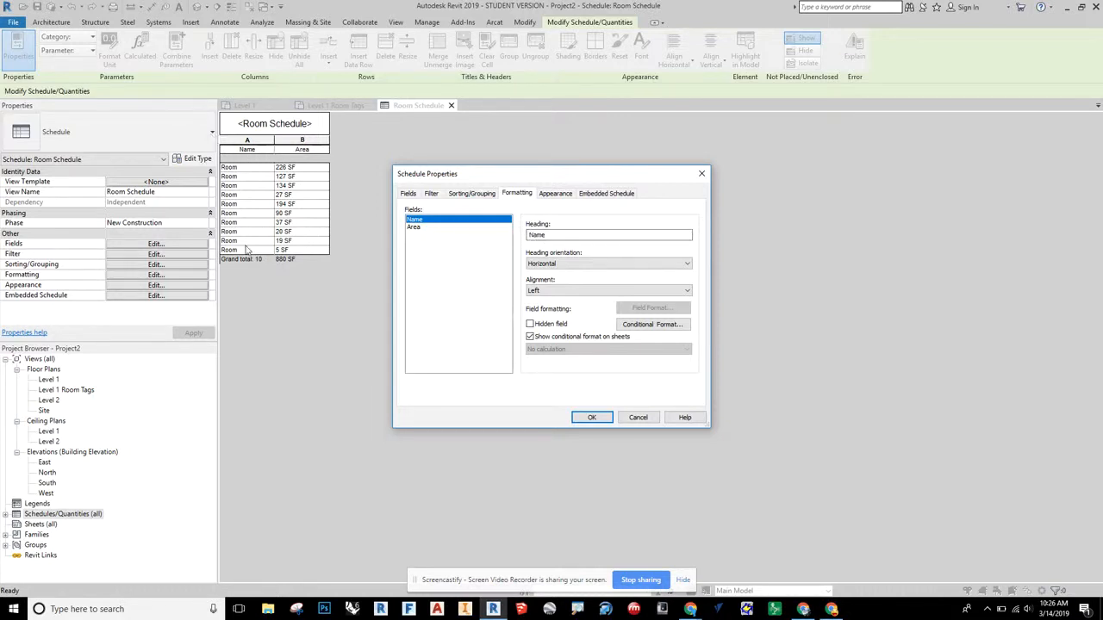
left_click(415, 227)
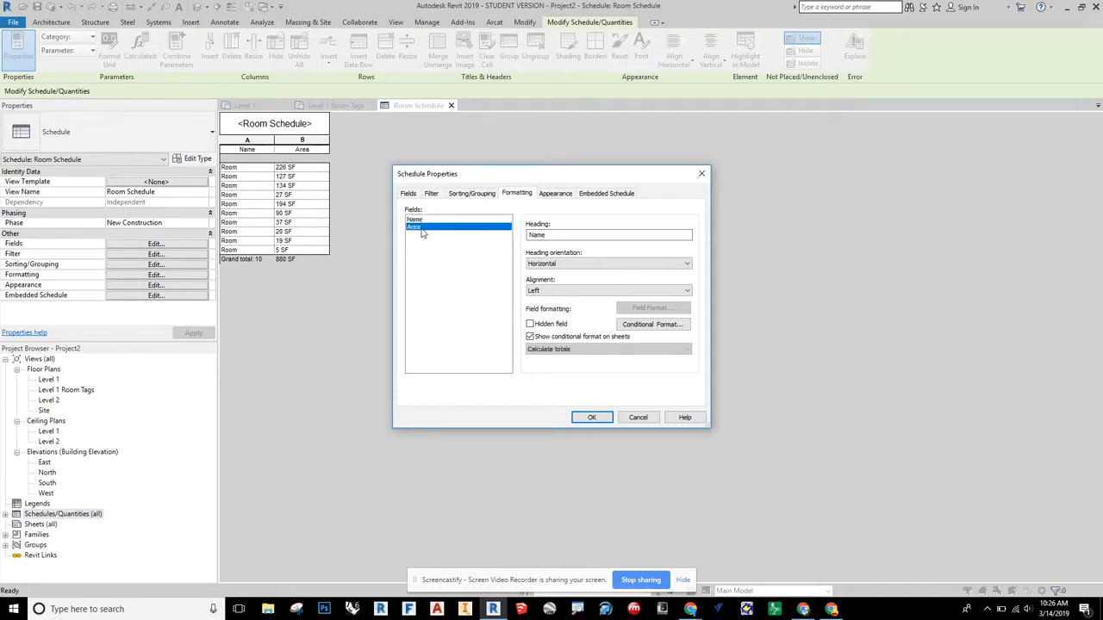
left_click(415, 227)
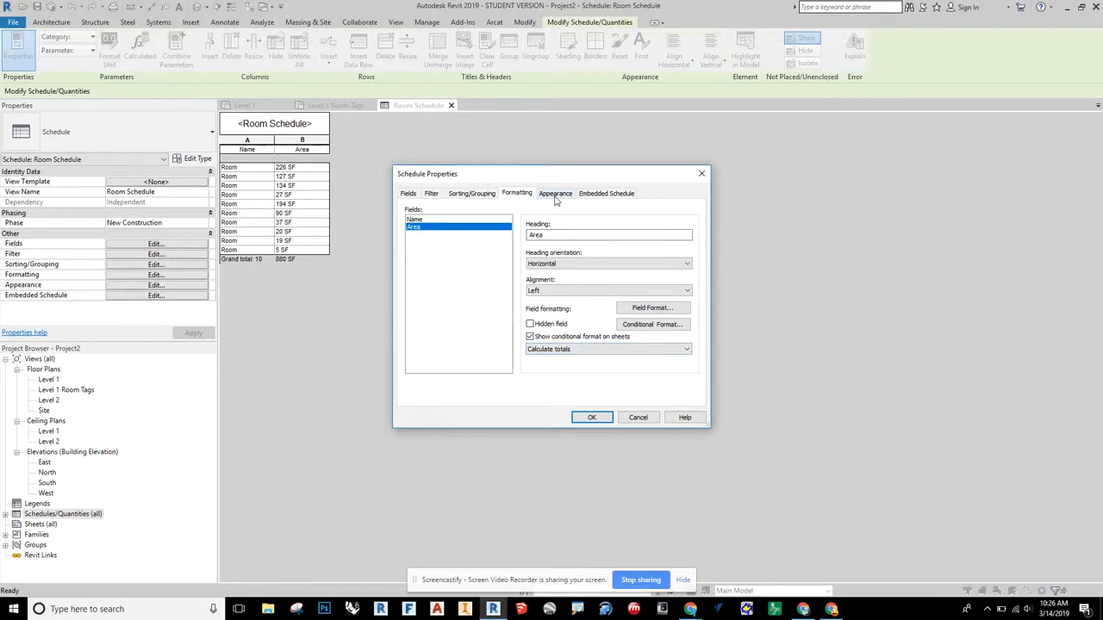
left_click(555, 193)
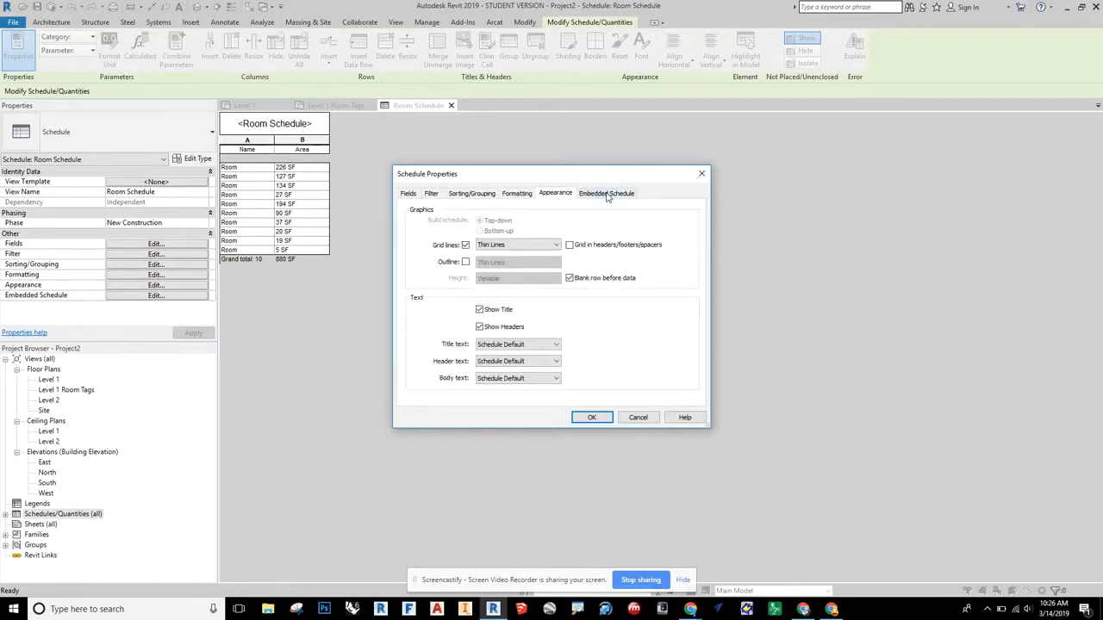
left_click(605, 193)
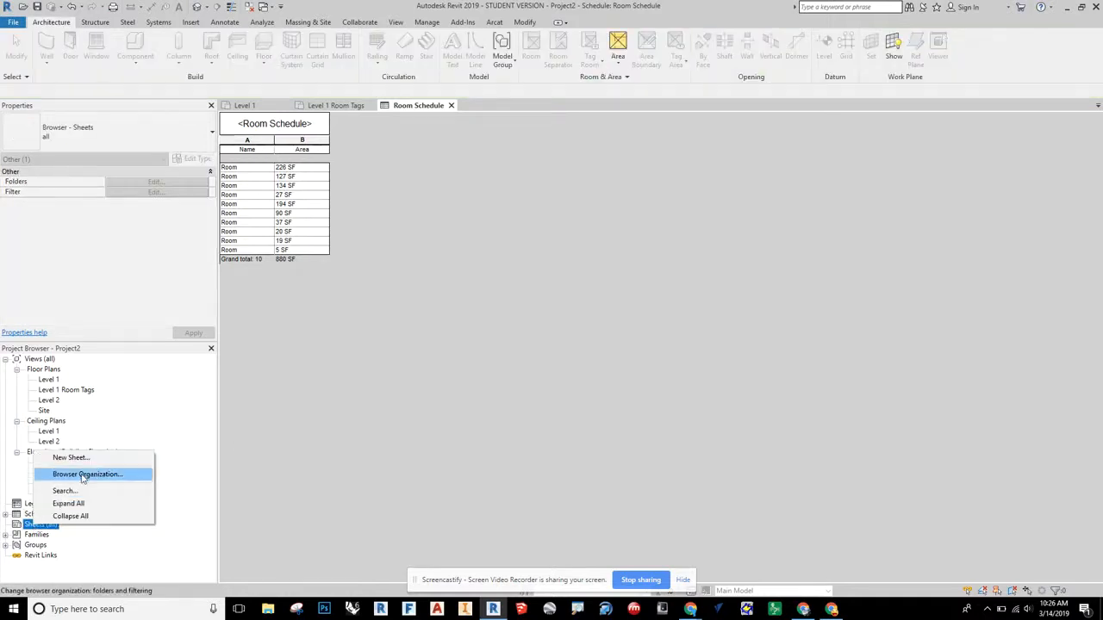
Create sheet A101 with the default E1 30x42 Horizontal title block and open it.
left_click(71, 457)
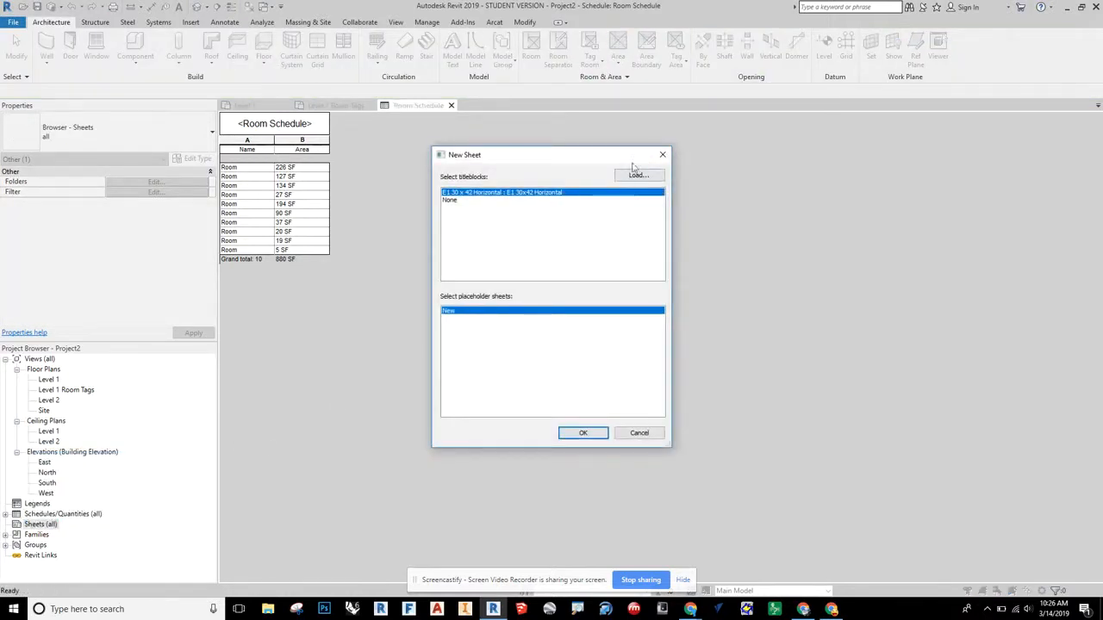
left_click(583, 432)
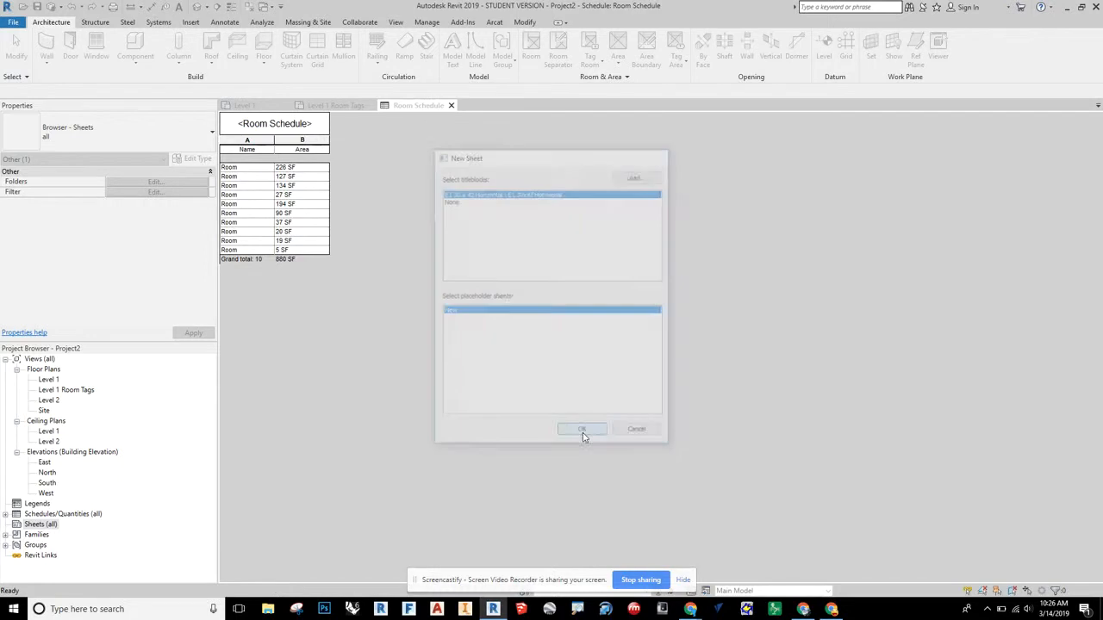
left_click(582, 429)
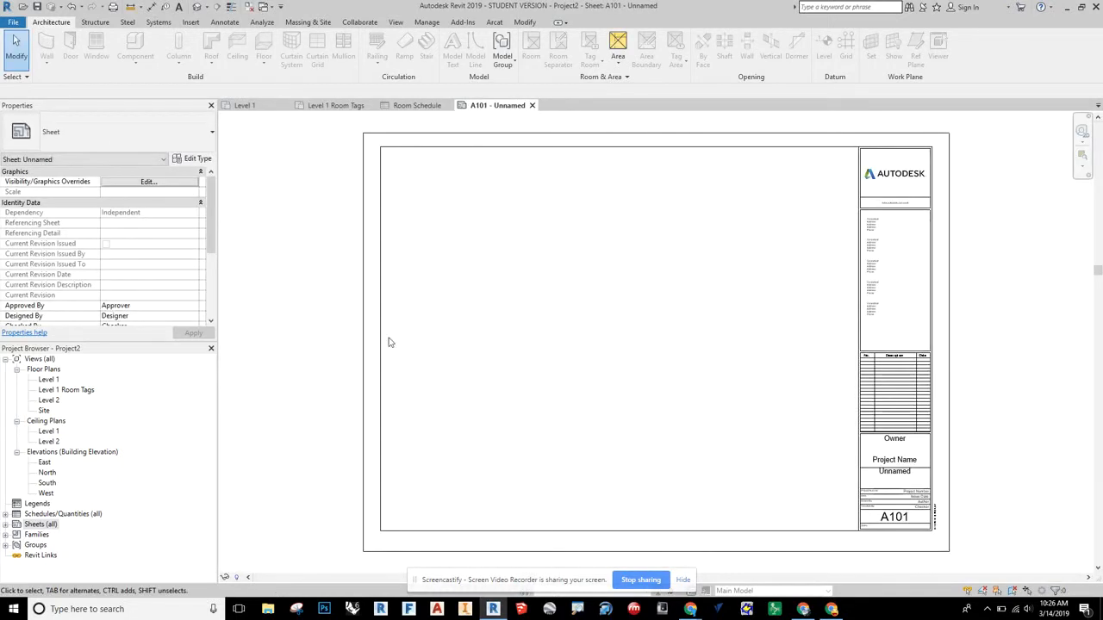
left_click(66, 389)
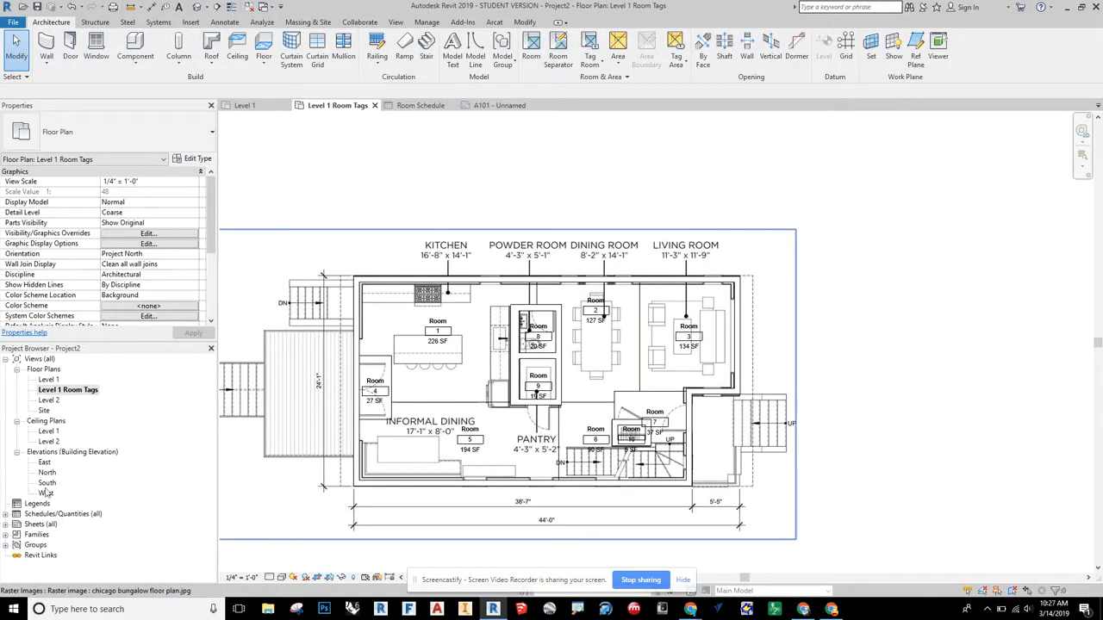
left_click(41, 524)
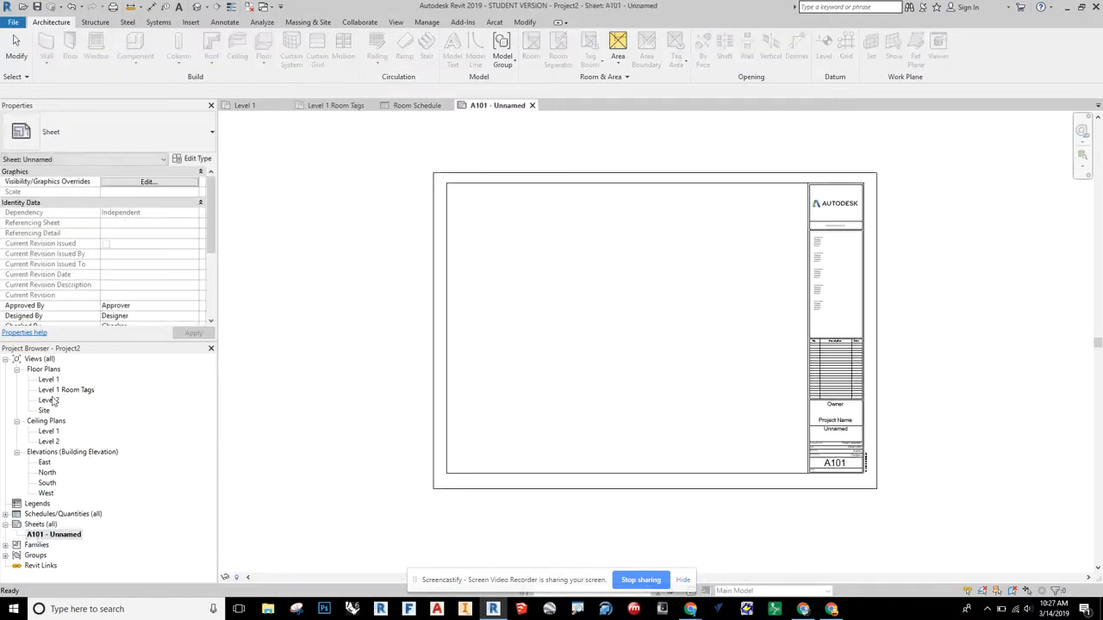
Drop the Level 1 Room Tags plan onto A101, add the Room Schedule, and activate the viewport.
left_click(66, 390)
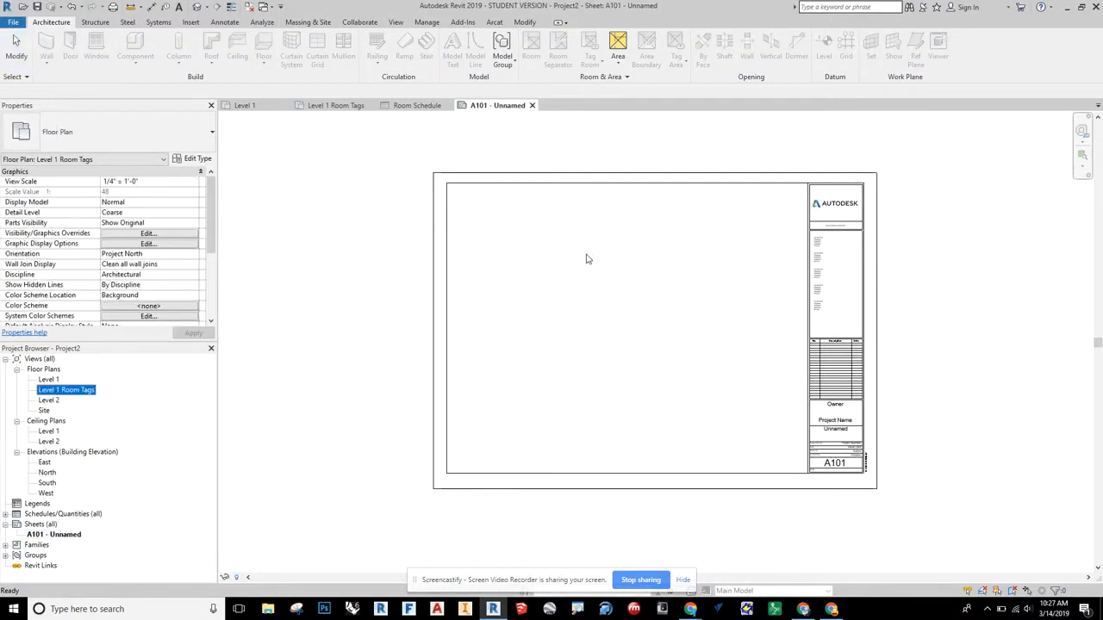
left_click(564, 267)
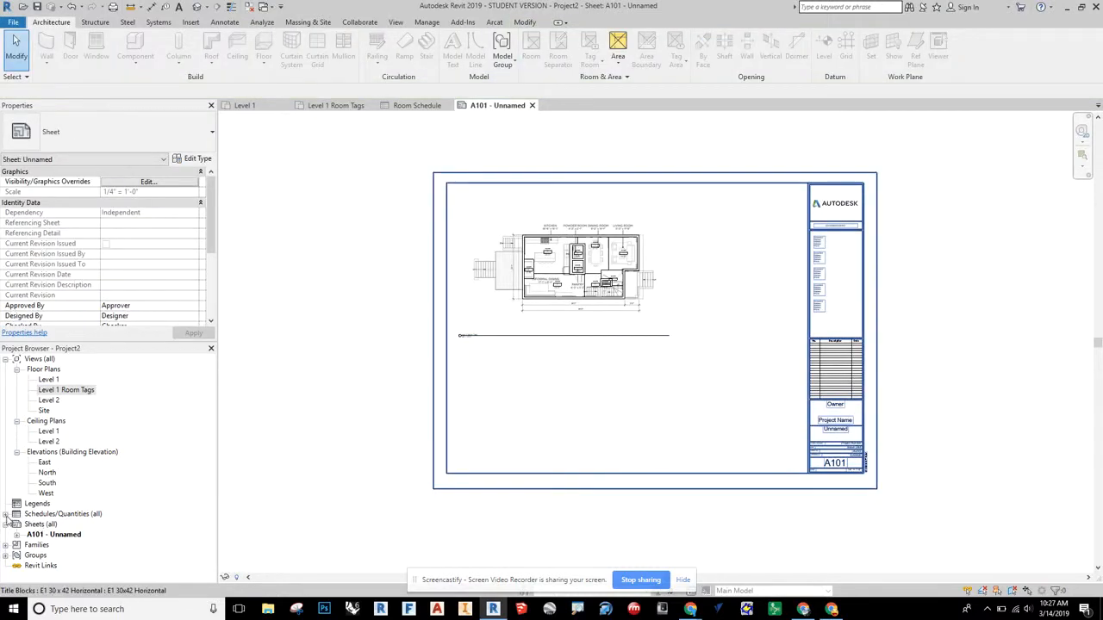
left_click(50, 524)
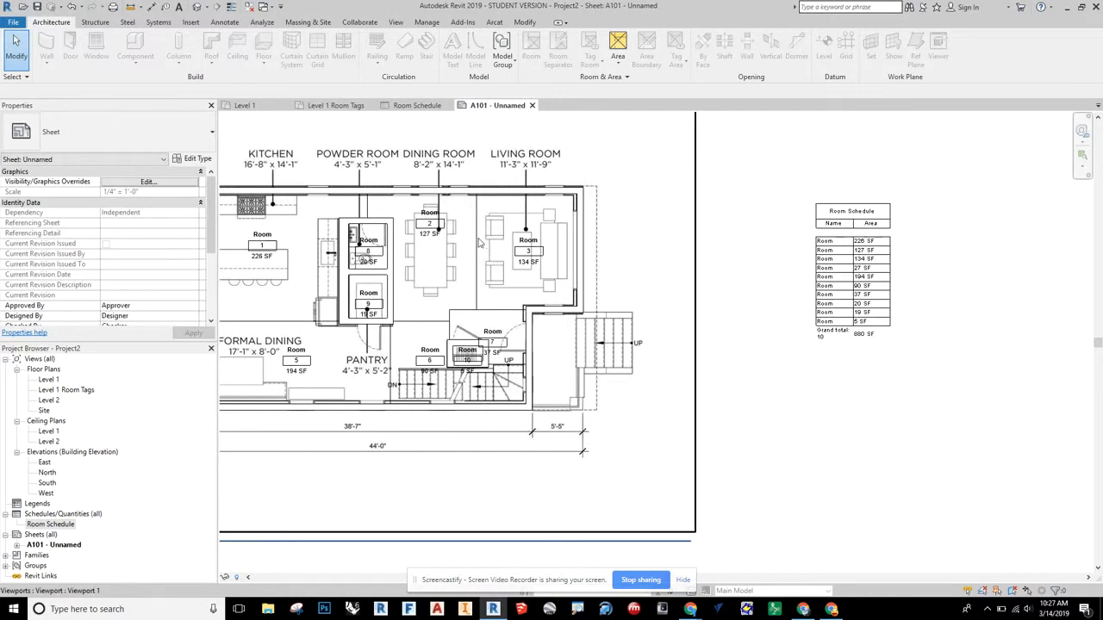
mouse_move(526, 278)
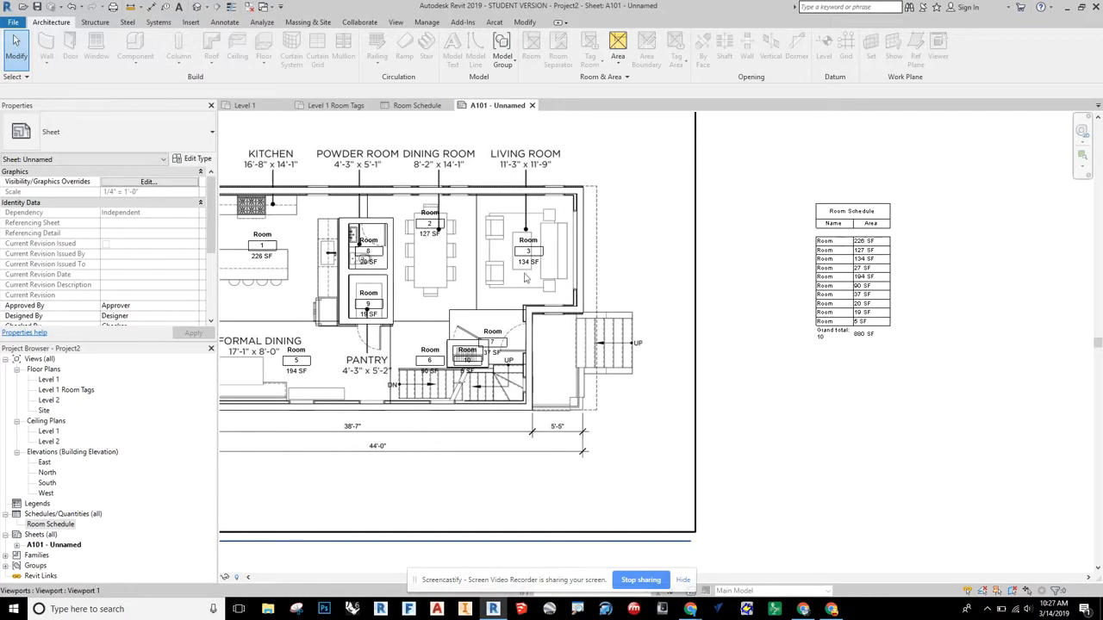
left_click(529, 252)
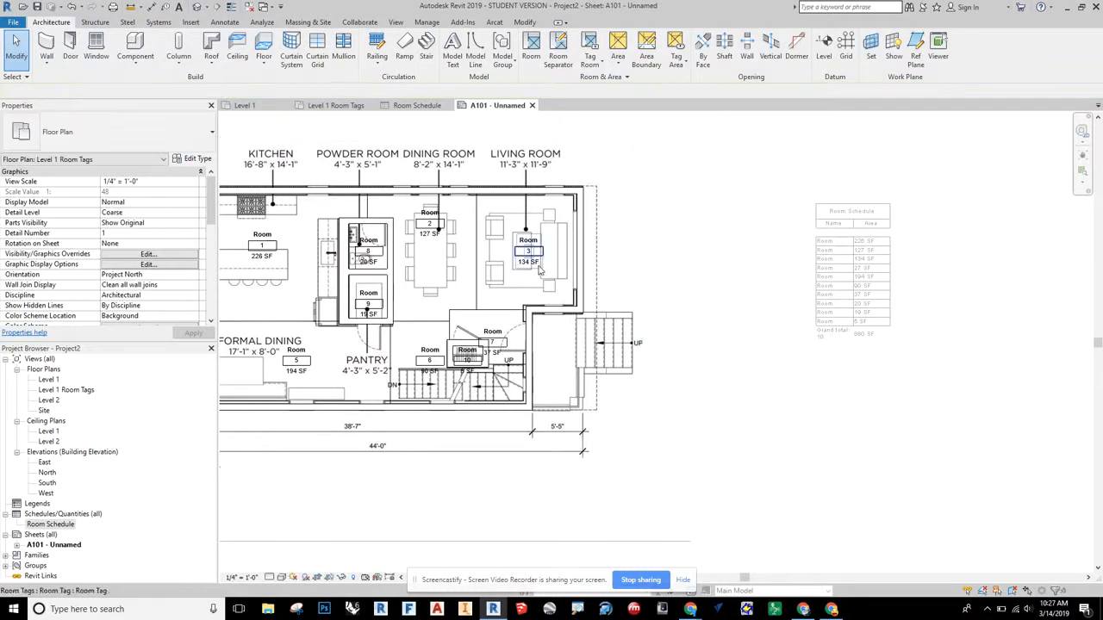
Uncheck Show Area in the room tag type and rename the living room 'Family'.
left_click(529, 250)
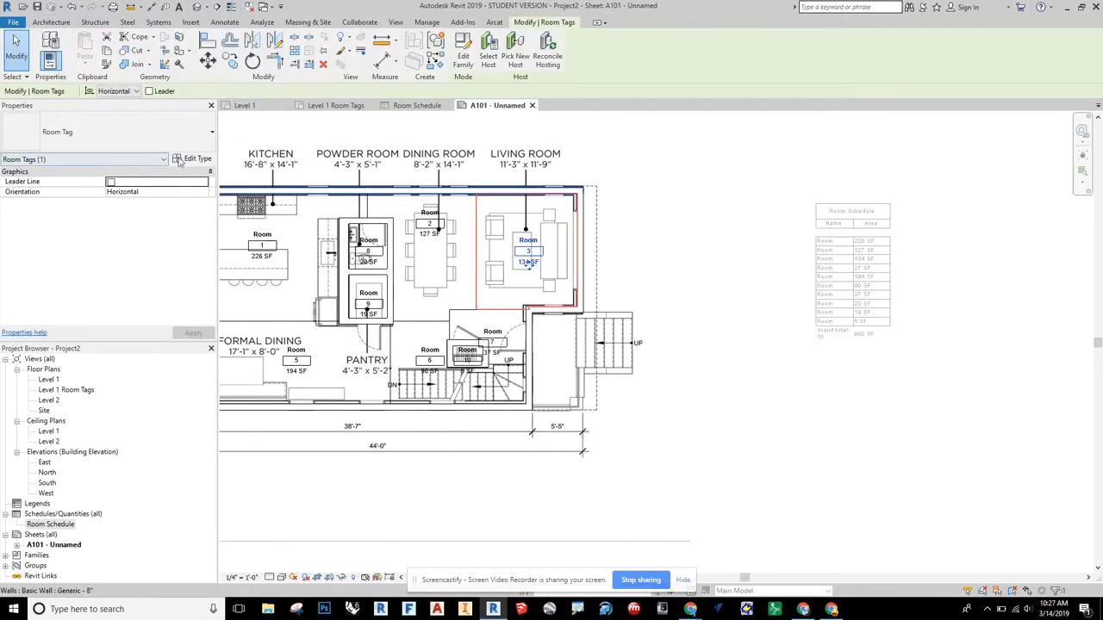
left_click(195, 159)
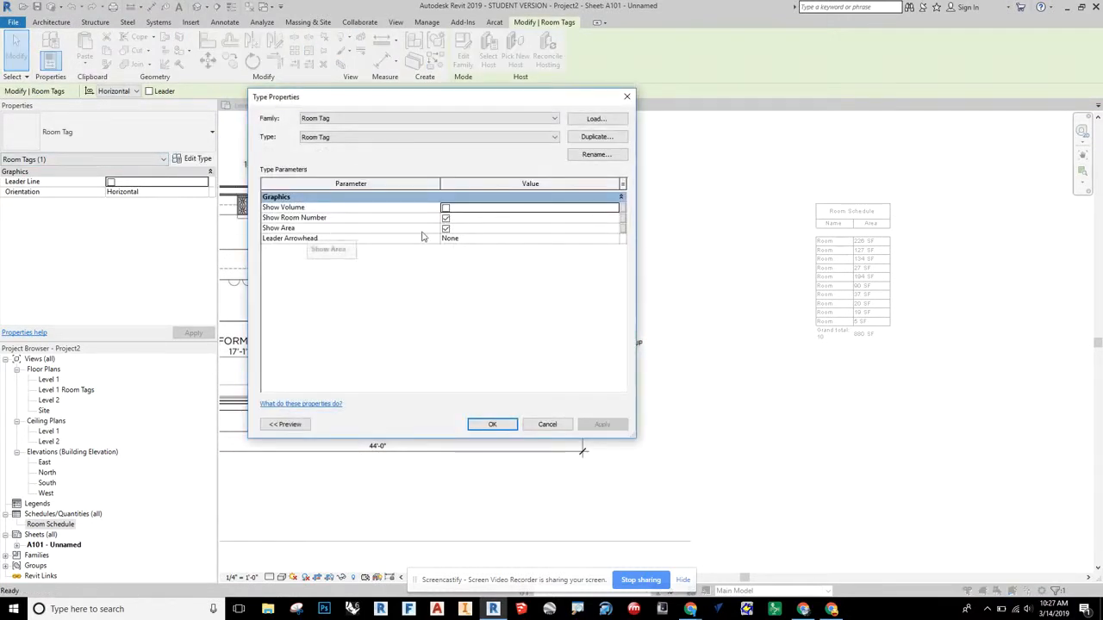
left_click(445, 228)
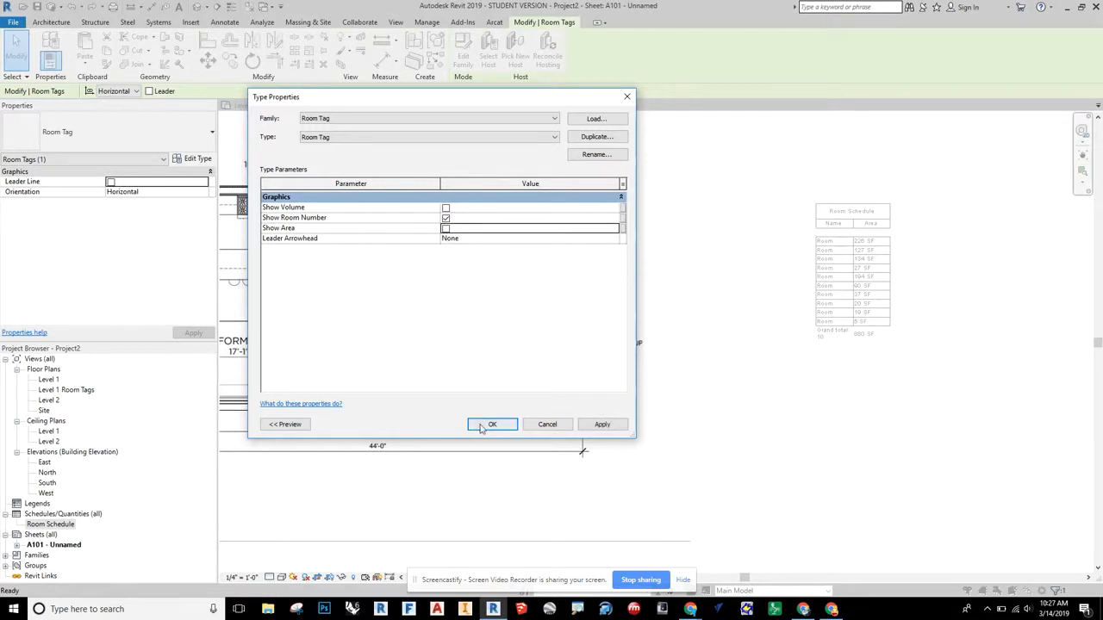
left_click(492, 424)
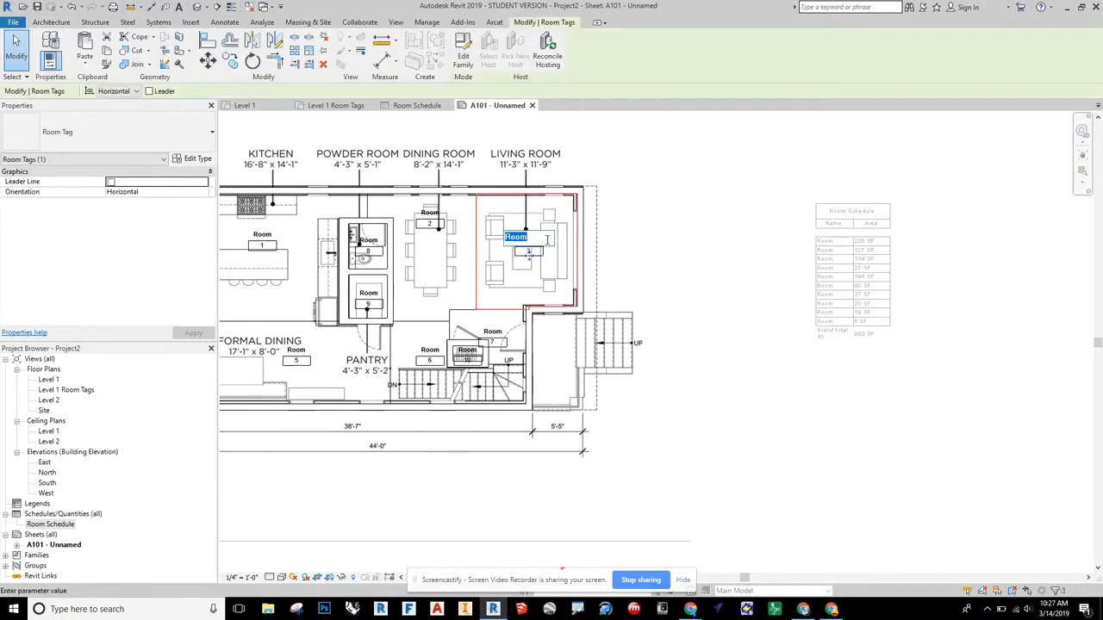
type("Family")
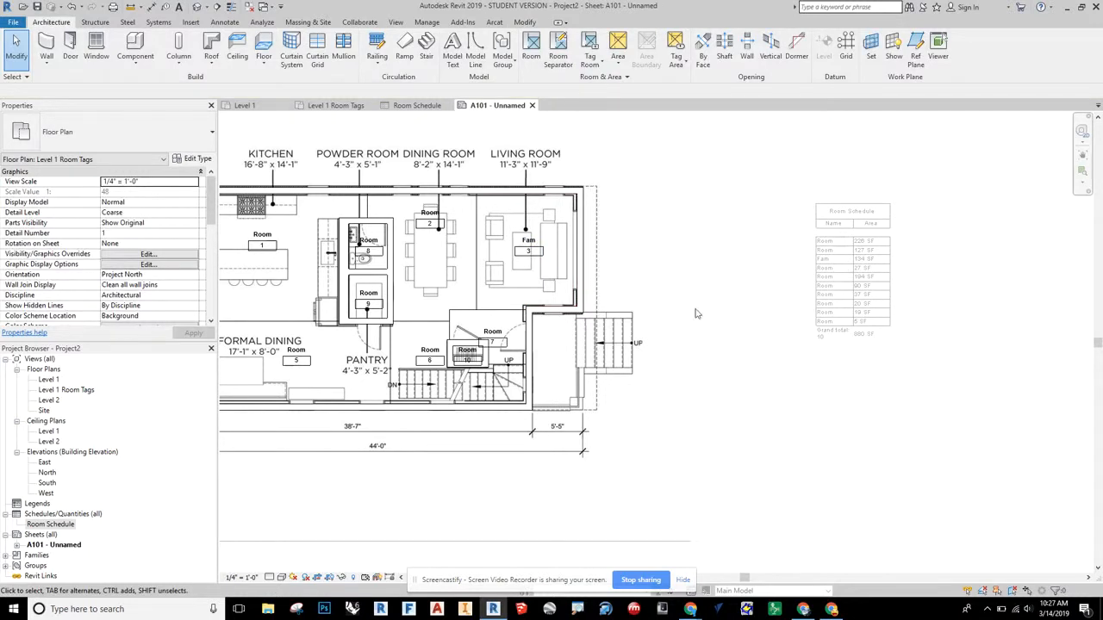
Uncheck Show Room Number in the room tag's type properties so tags show names only.
left_click(497, 104)
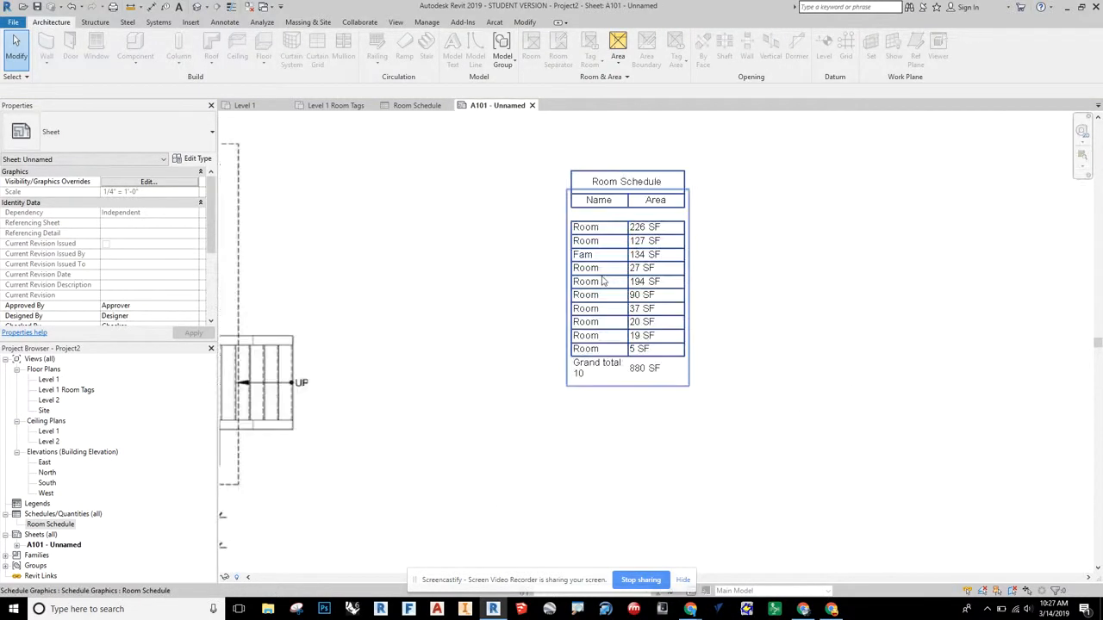
mouse_move(659, 265)
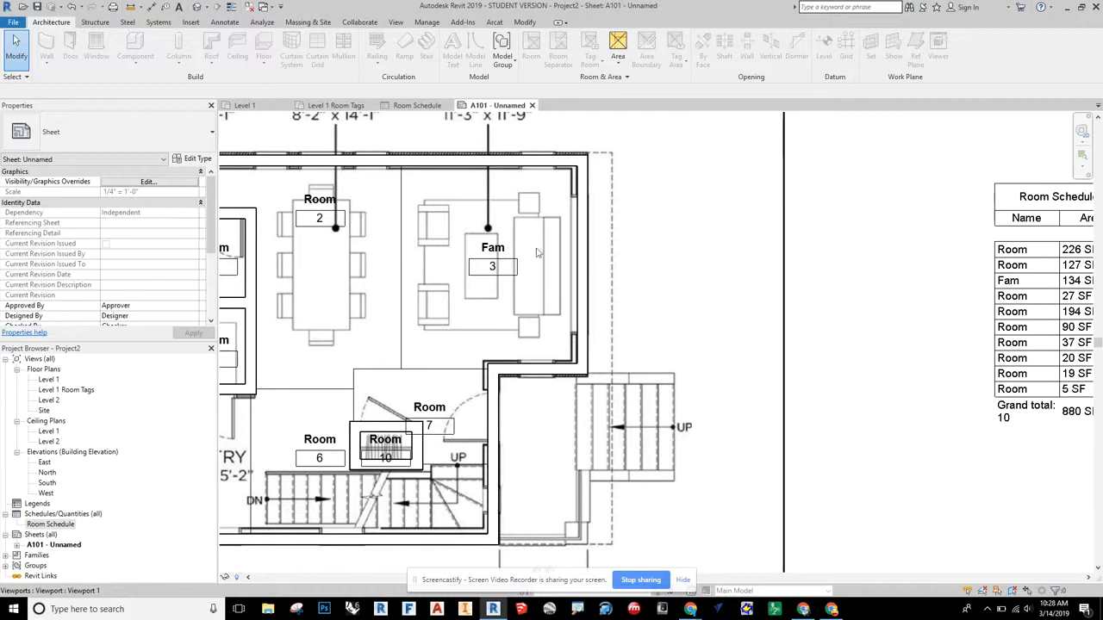
mouse_move(455, 262)
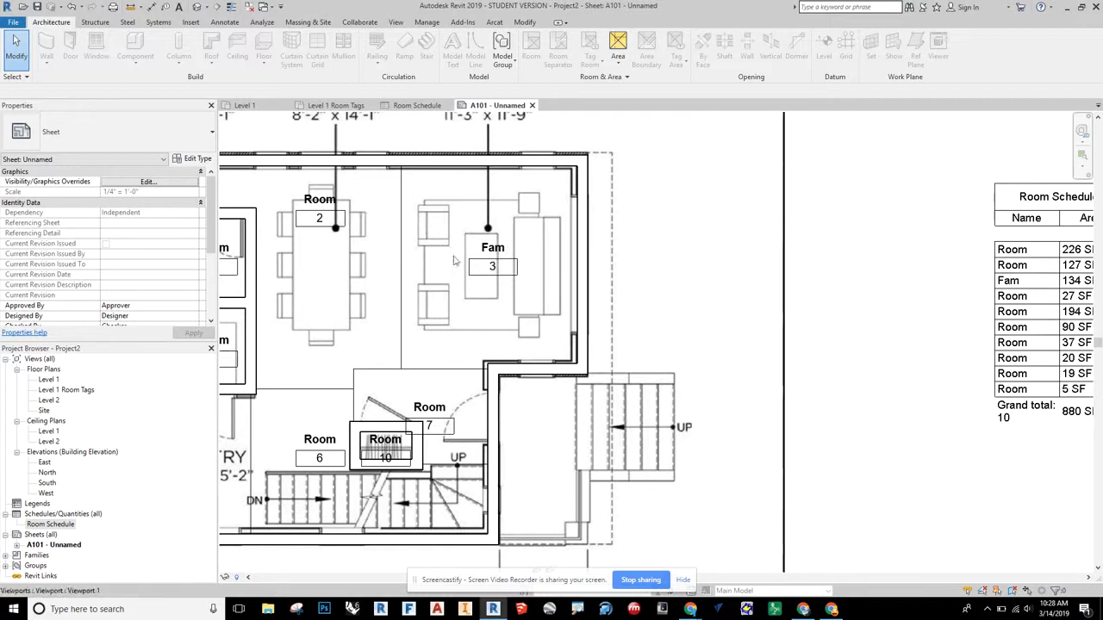
left_click(492, 266)
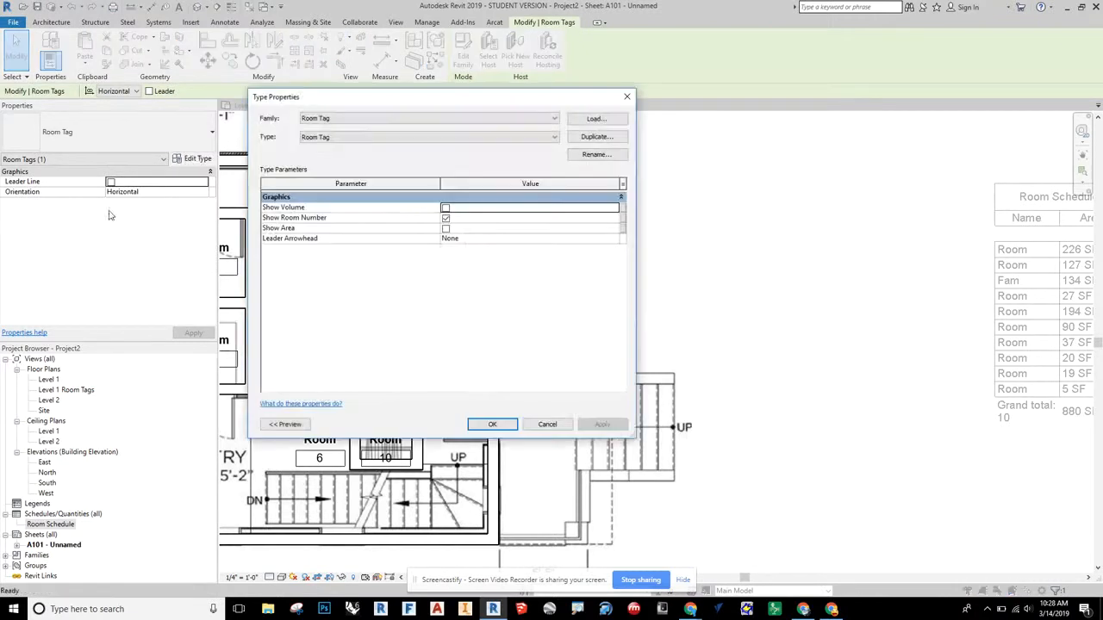
left_click(445, 217)
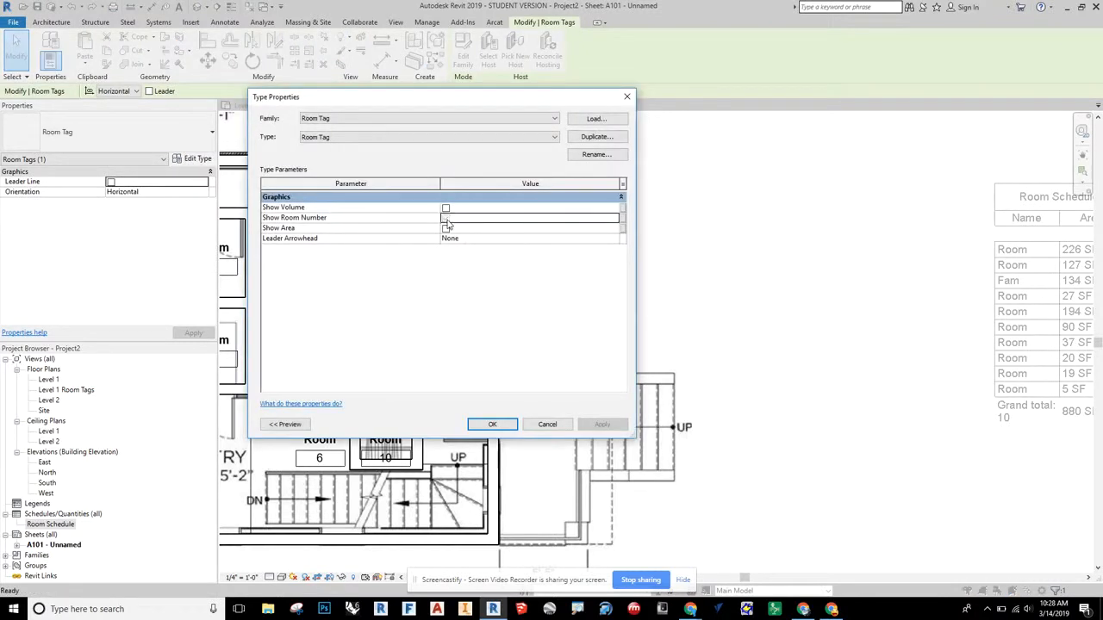
left_click(492, 424)
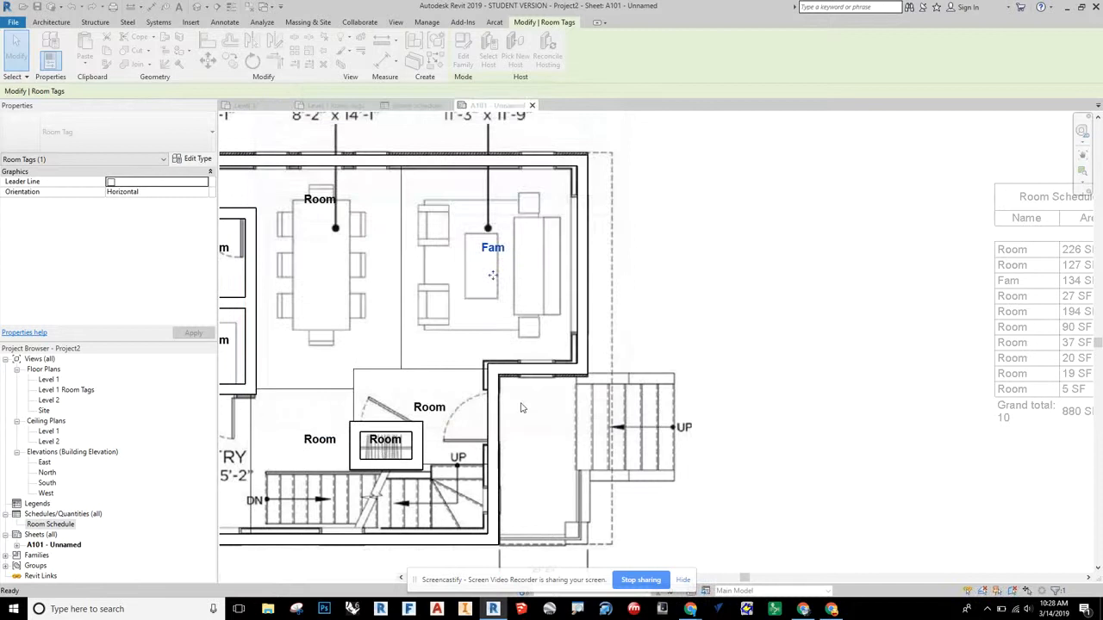